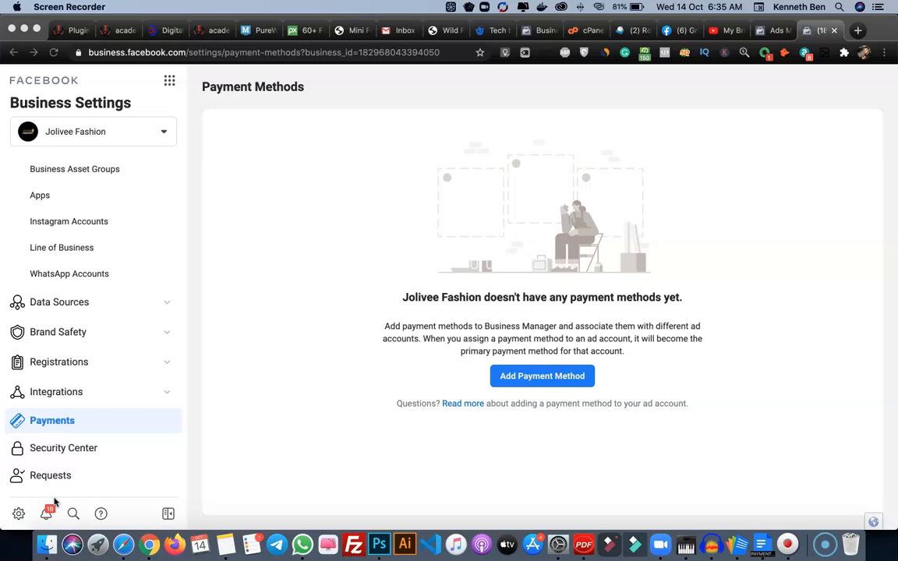
mouse_move(272, 450)
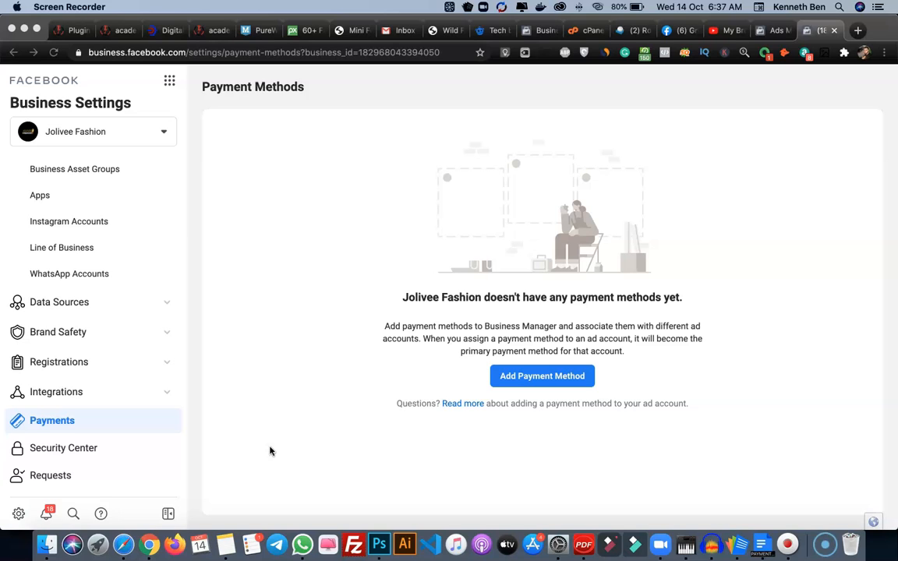
mouse_move(232, 115)
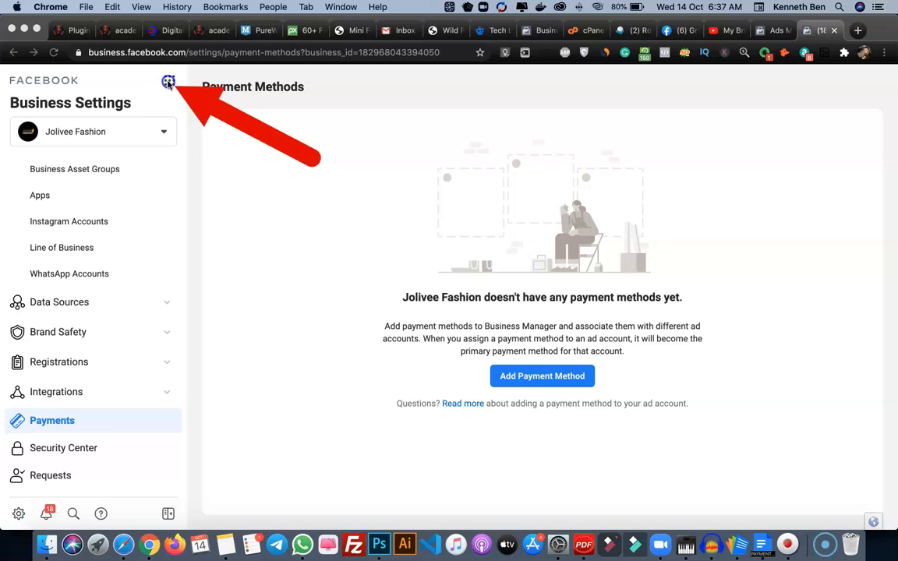
Step: Start adding a payment method so the card form opens for Nigeria in Nigerian Naira
click(168, 81)
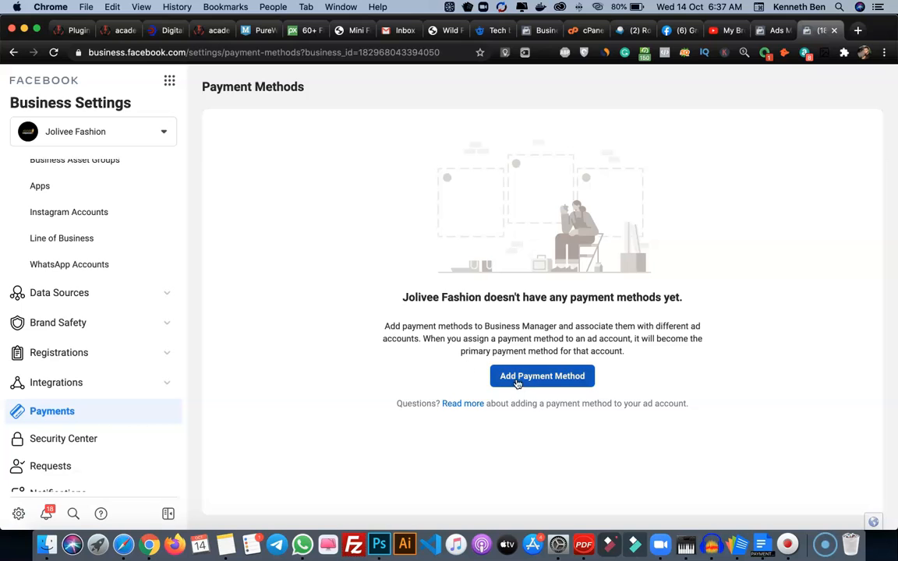
click(543, 376)
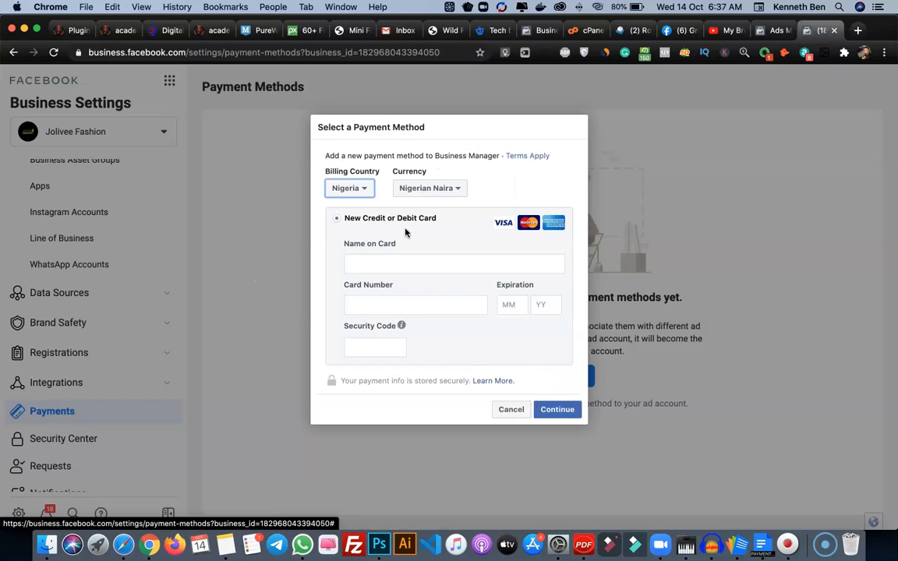
mouse_move(421, 285)
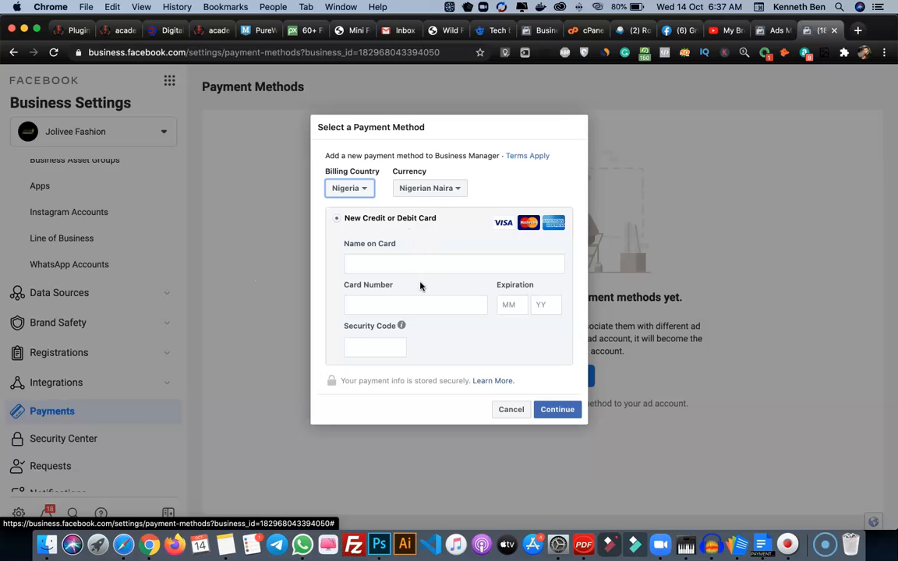
mouse_move(464, 326)
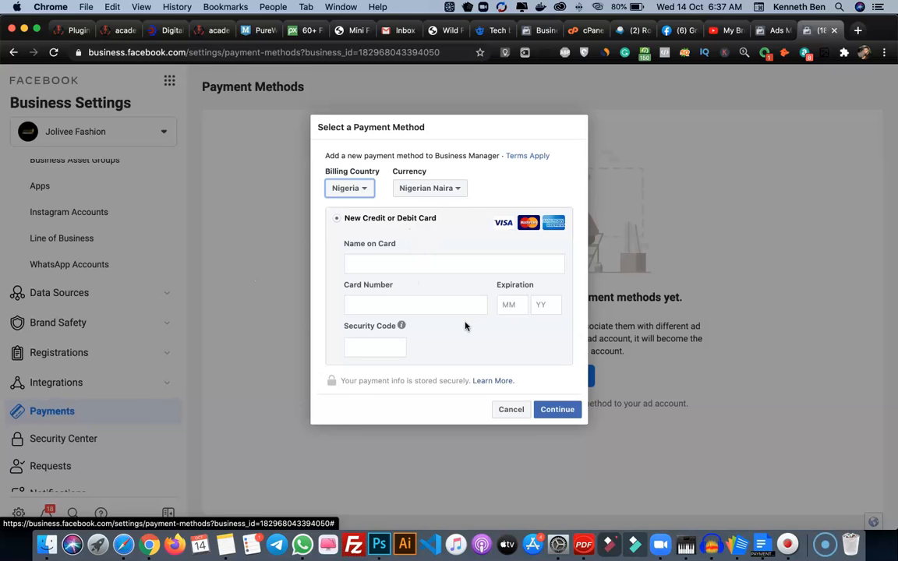
mouse_move(436, 284)
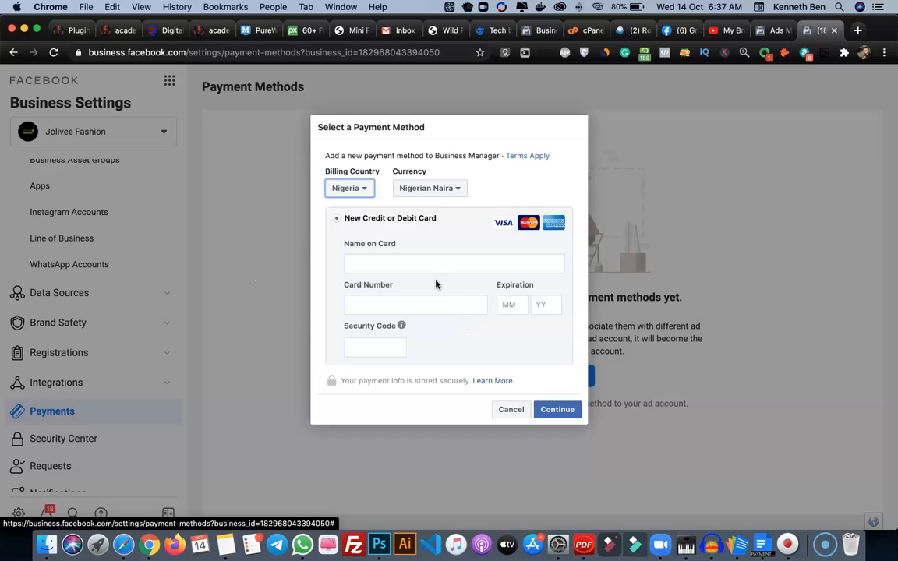
mouse_move(451, 287)
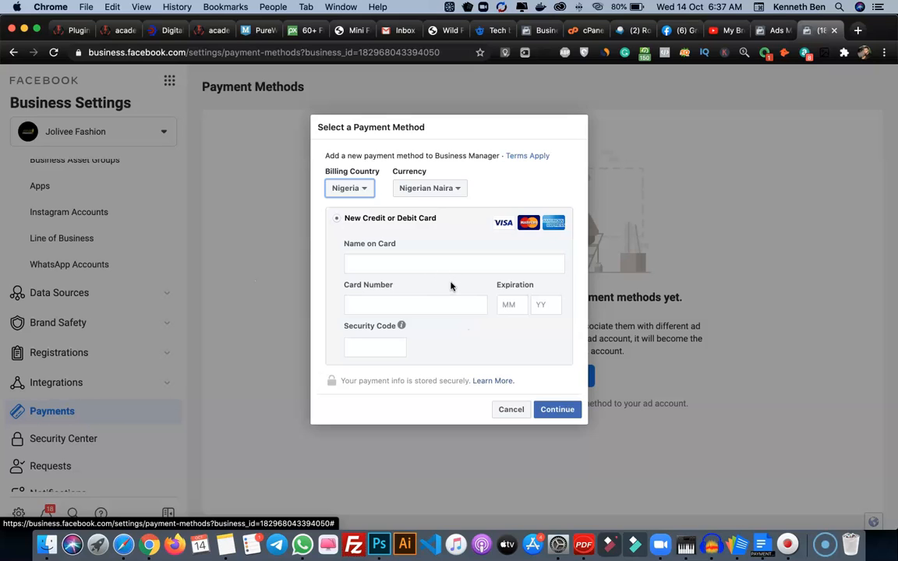
mouse_move(450, 347)
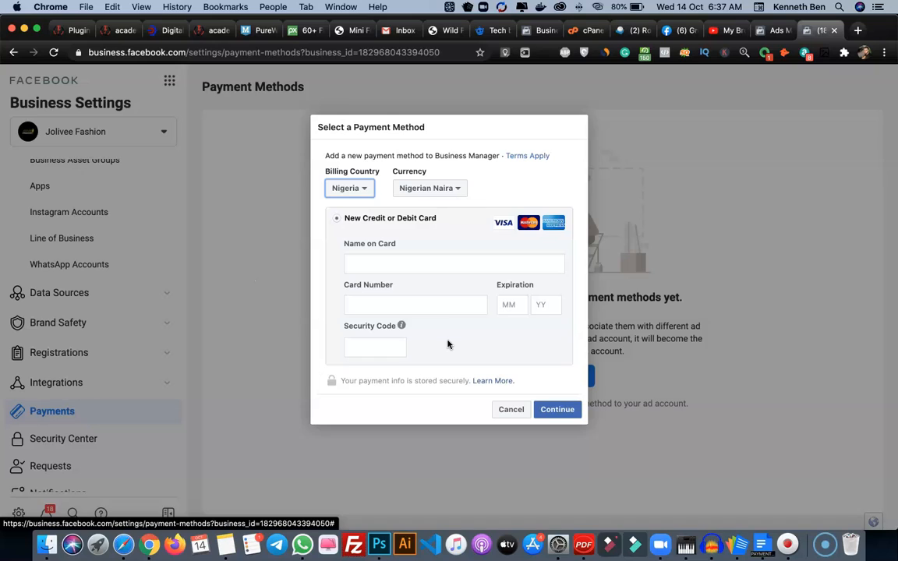
mouse_move(449, 346)
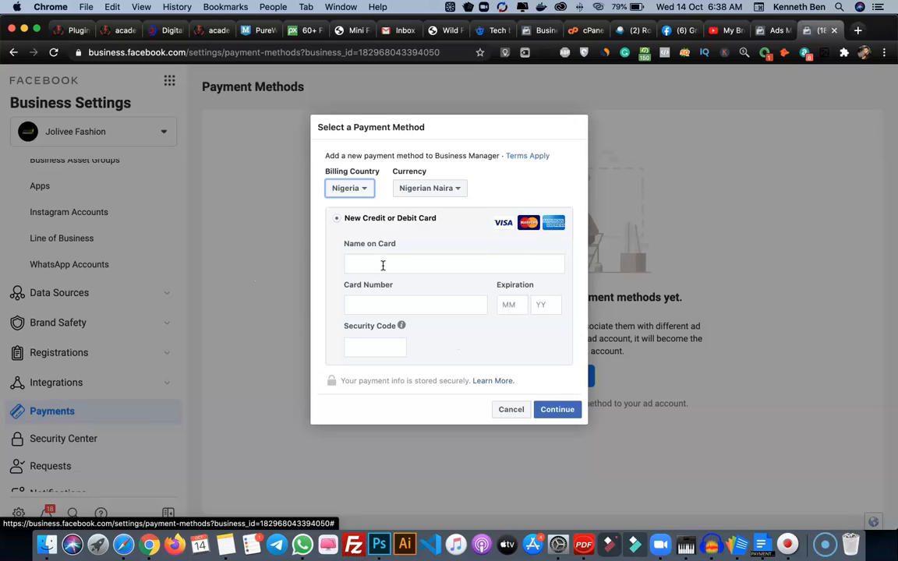
mouse_move(443, 249)
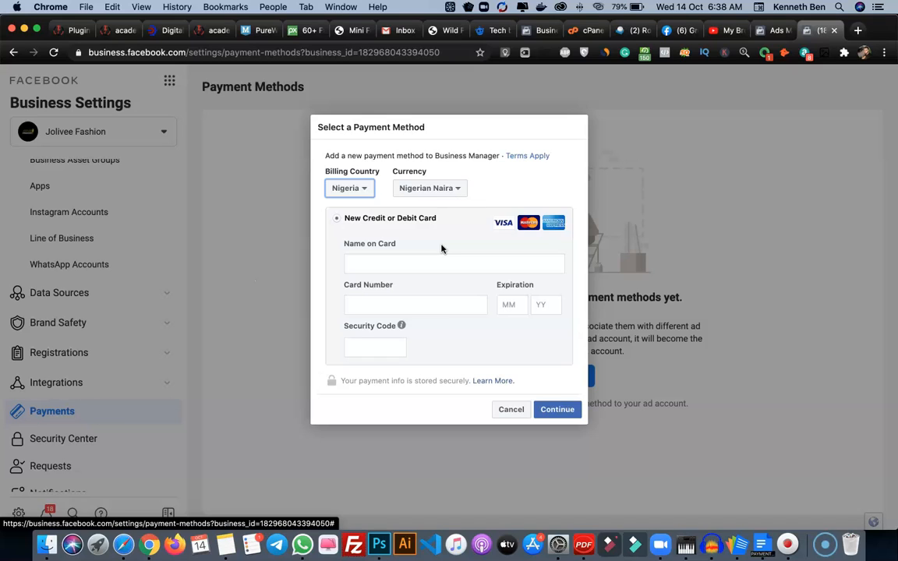
mouse_move(434, 259)
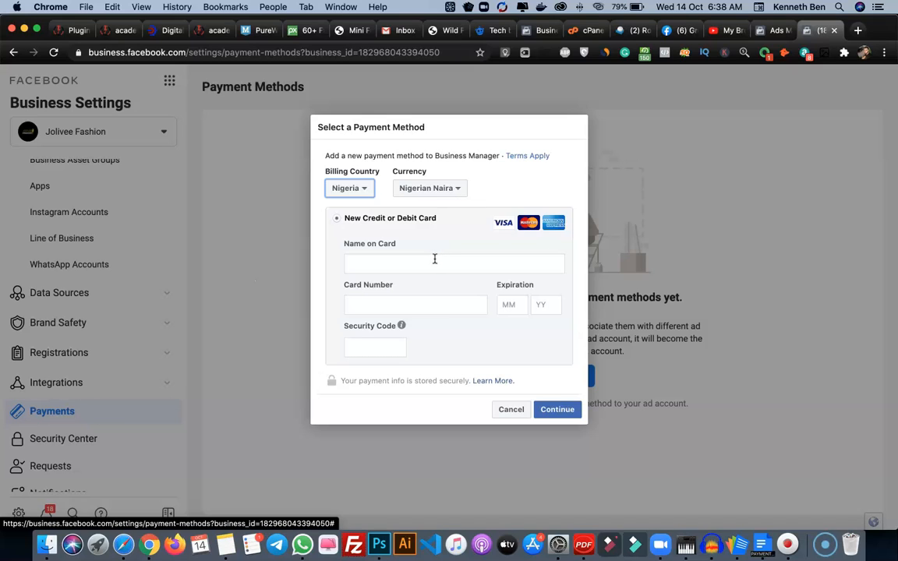
mouse_move(435, 262)
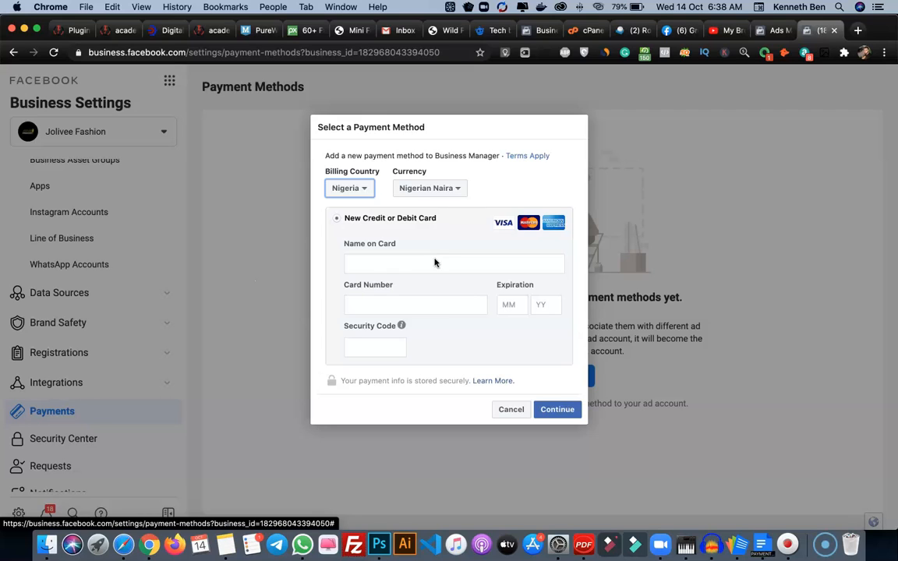
mouse_move(430, 257)
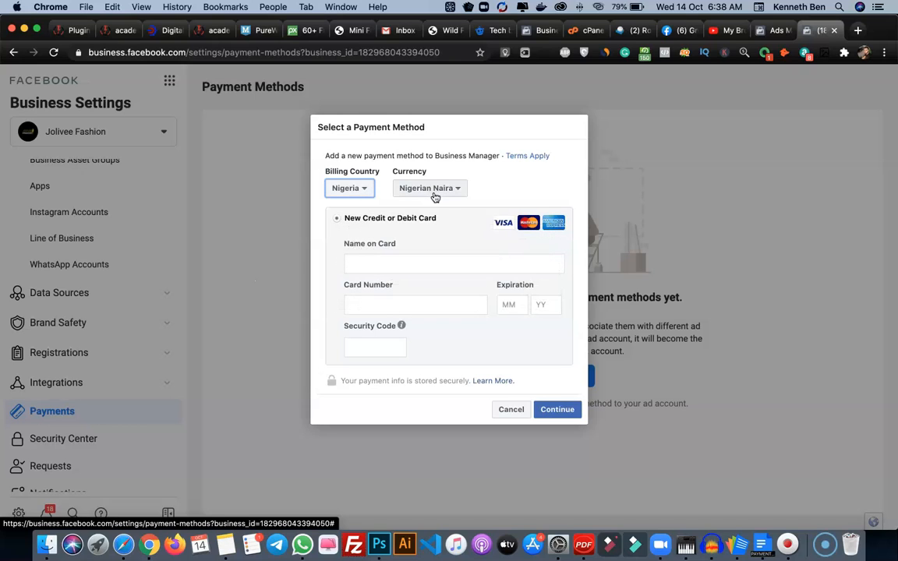
mouse_move(415, 243)
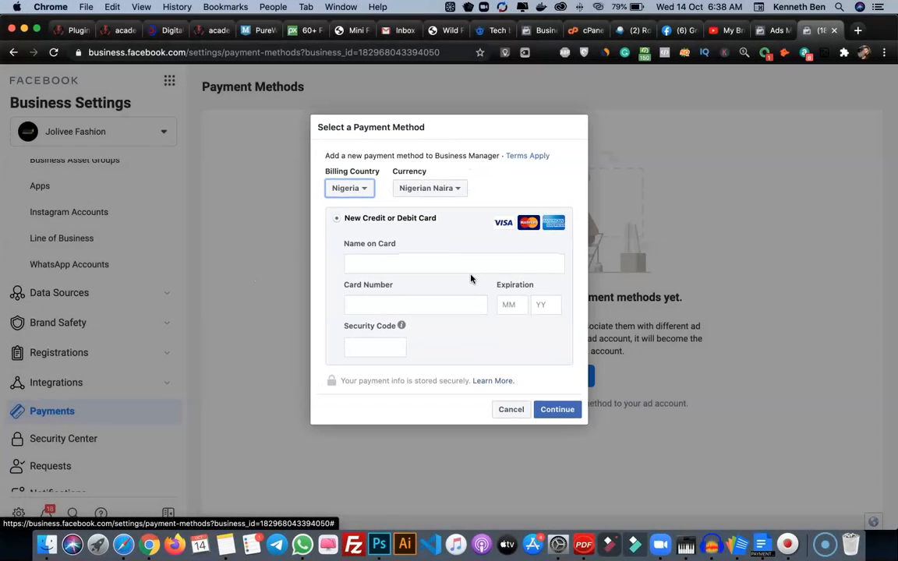
mouse_move(512, 409)
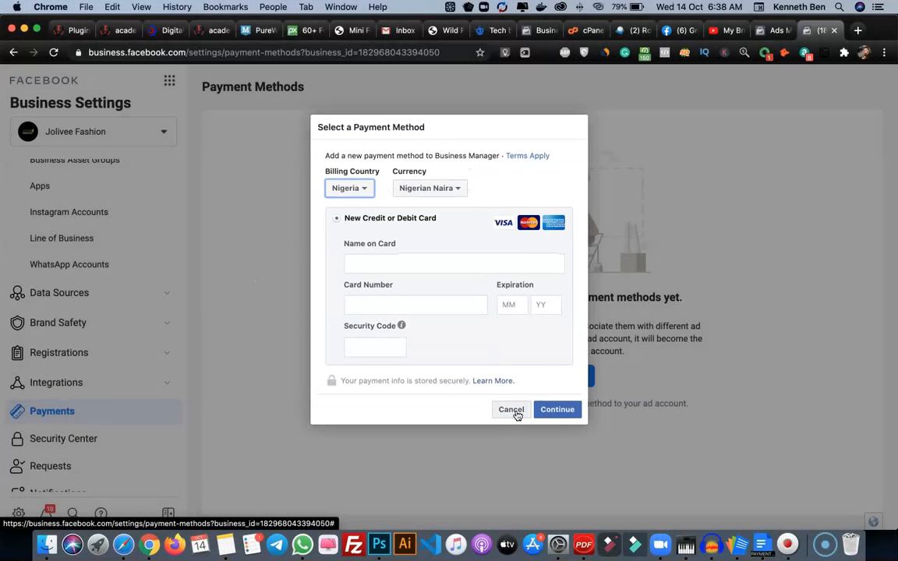
Step: Cancel the card-entry dialog without adding a card
click(511, 408)
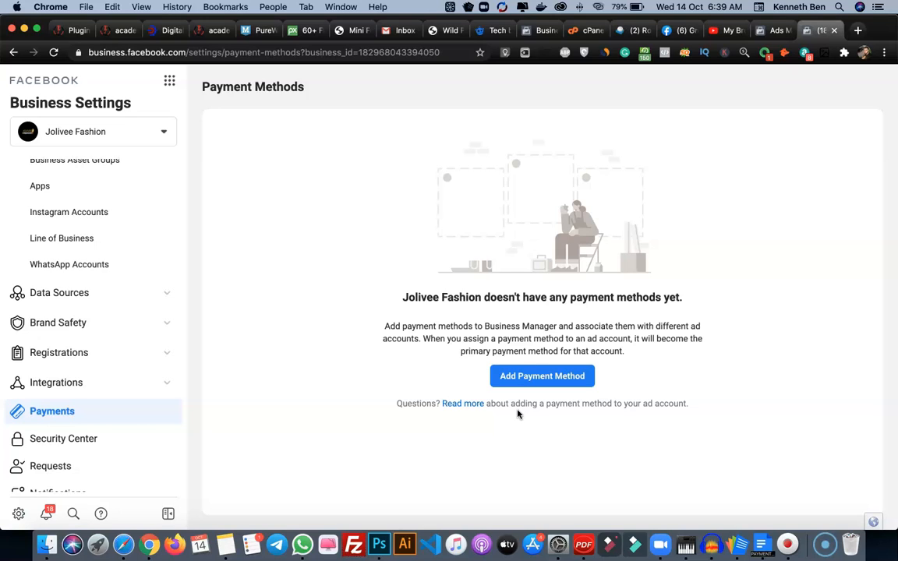
mouse_move(459, 248)
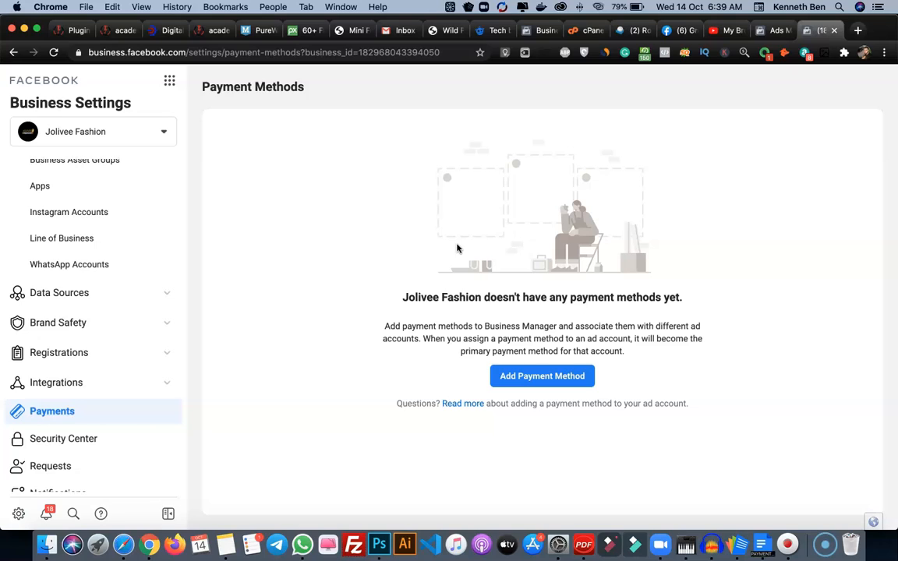
mouse_move(460, 249)
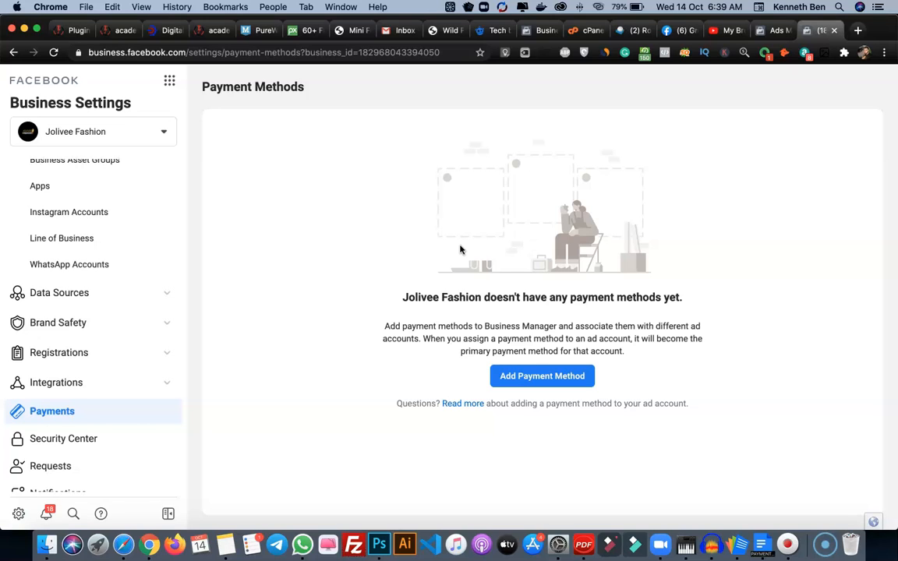
mouse_move(474, 253)
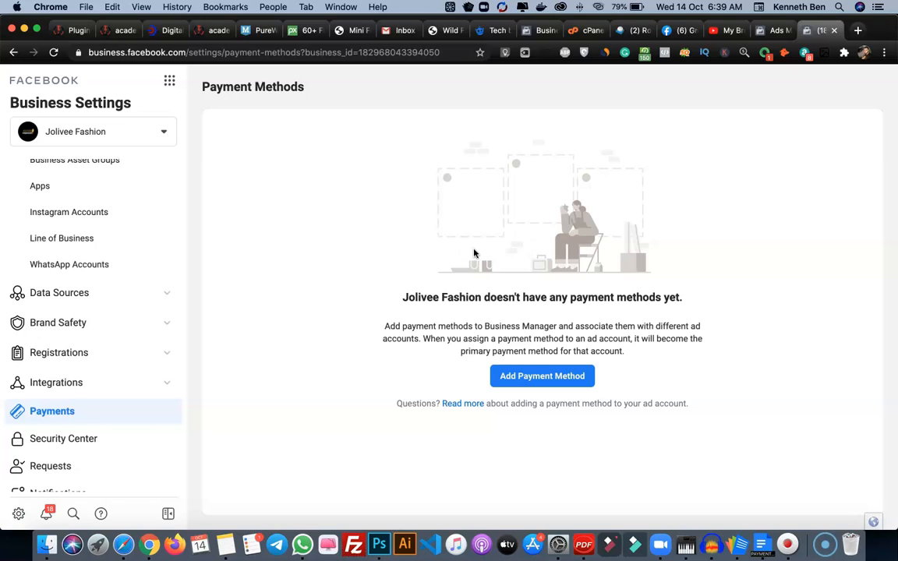
mouse_move(786, 56)
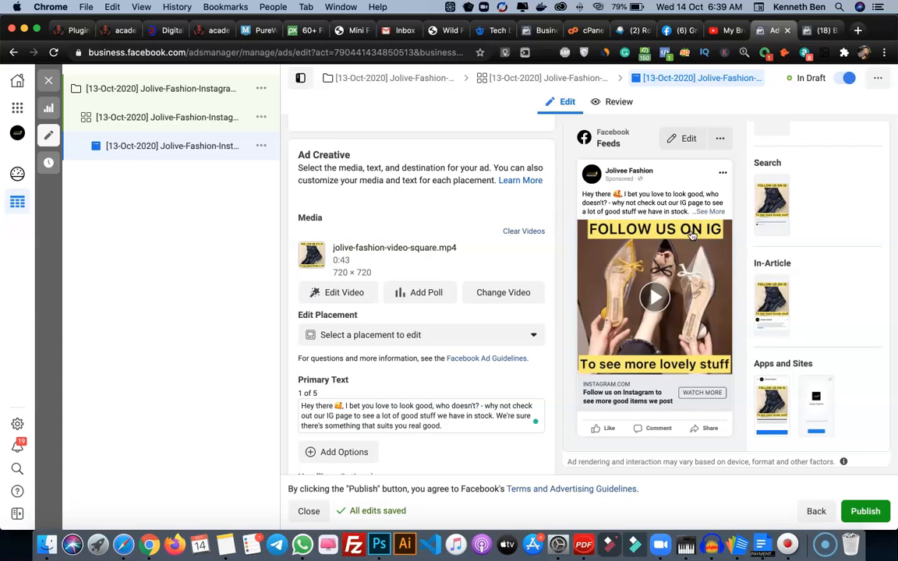
mouse_move(554, 291)
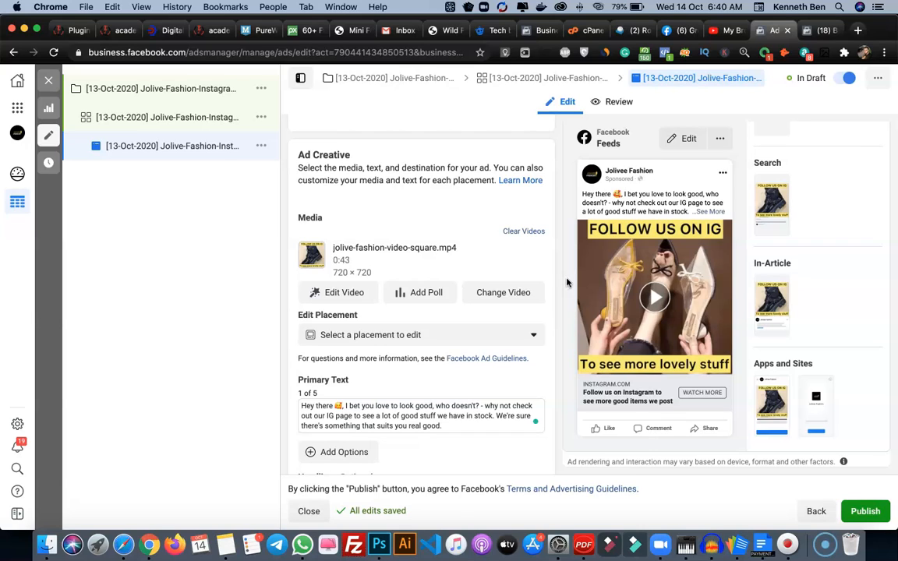
mouse_move(167, 117)
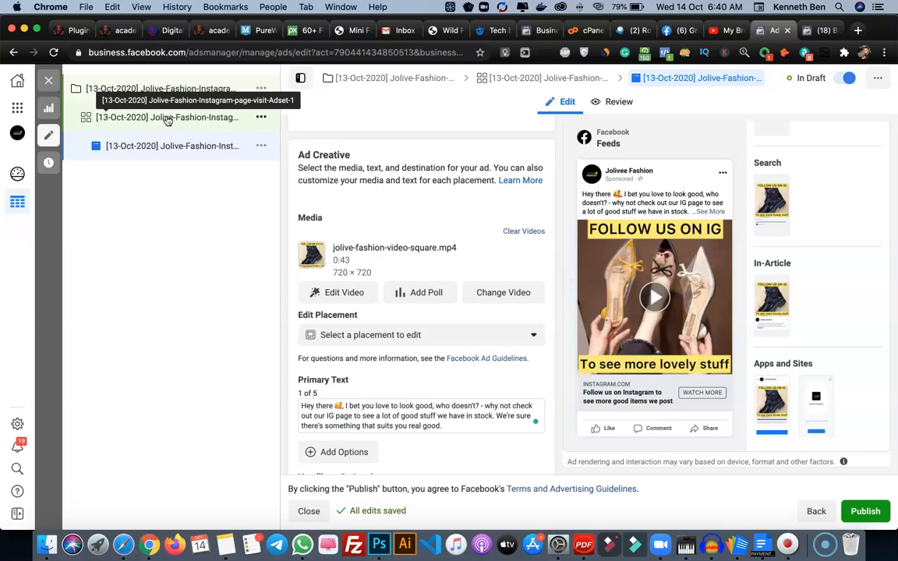
Step: Reset the ad set's start date to today, then show the ad's creative section
click(166, 117)
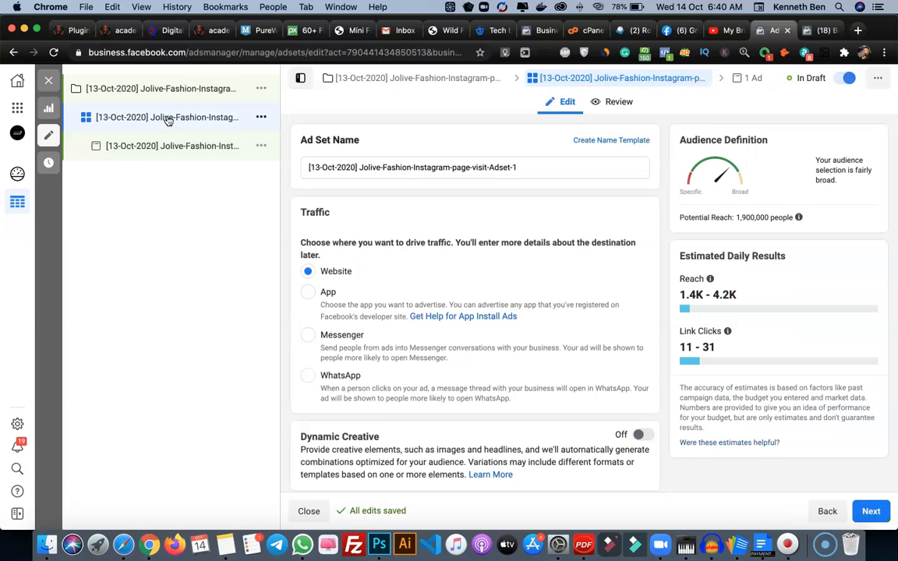
scroll(down, 3)
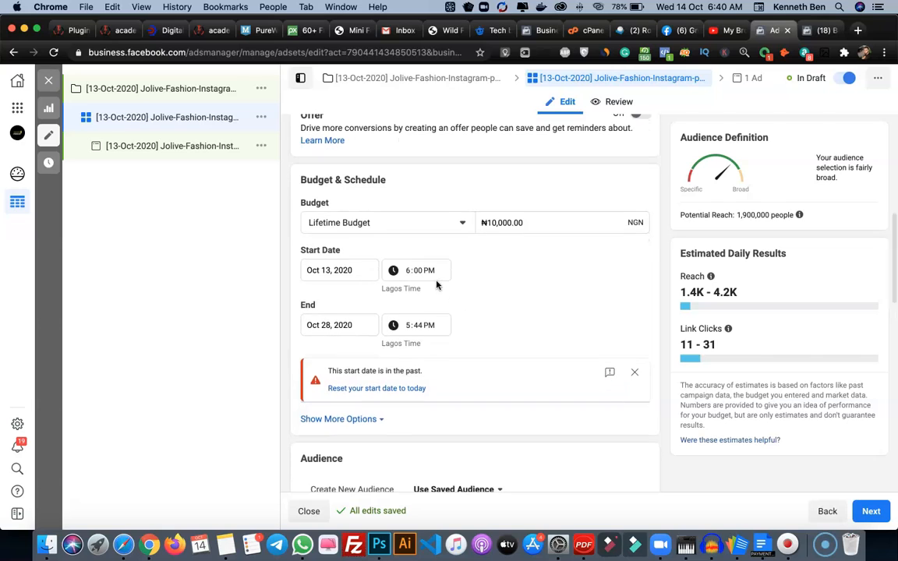
mouse_move(338, 381)
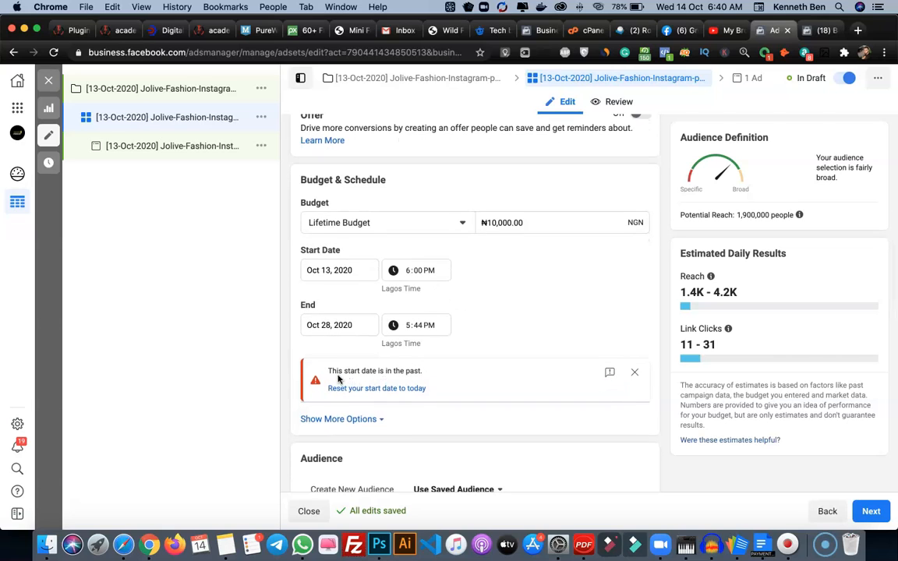
mouse_move(367, 296)
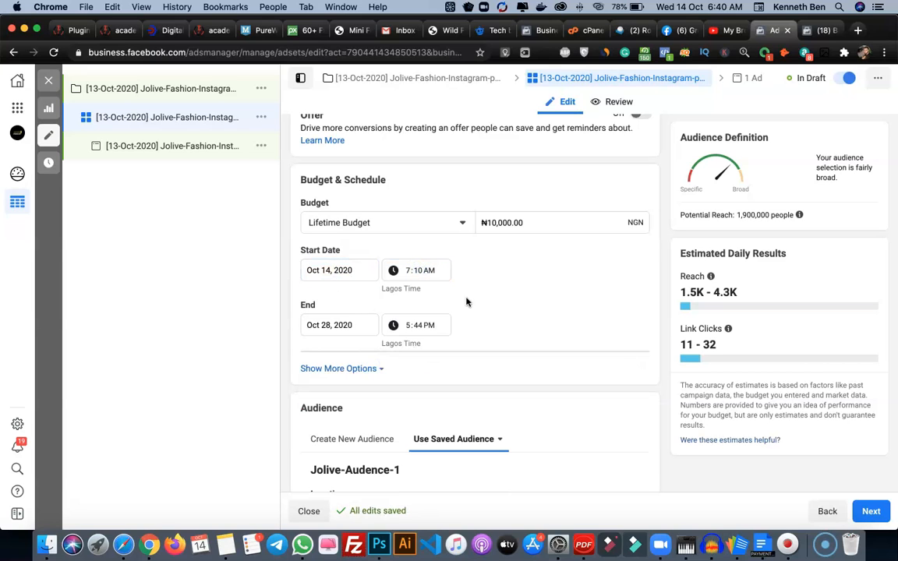
click(171, 147)
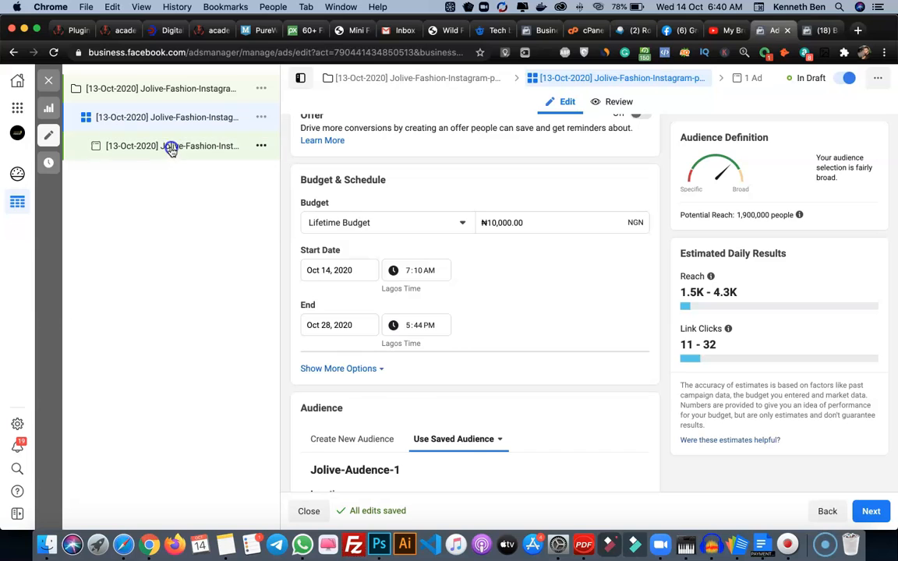
click(172, 147)
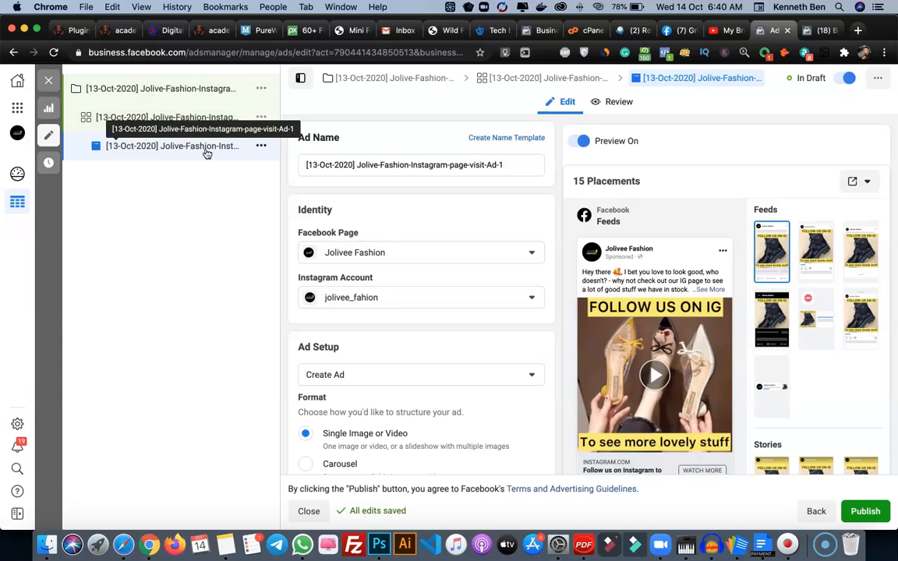
scroll(down, 3)
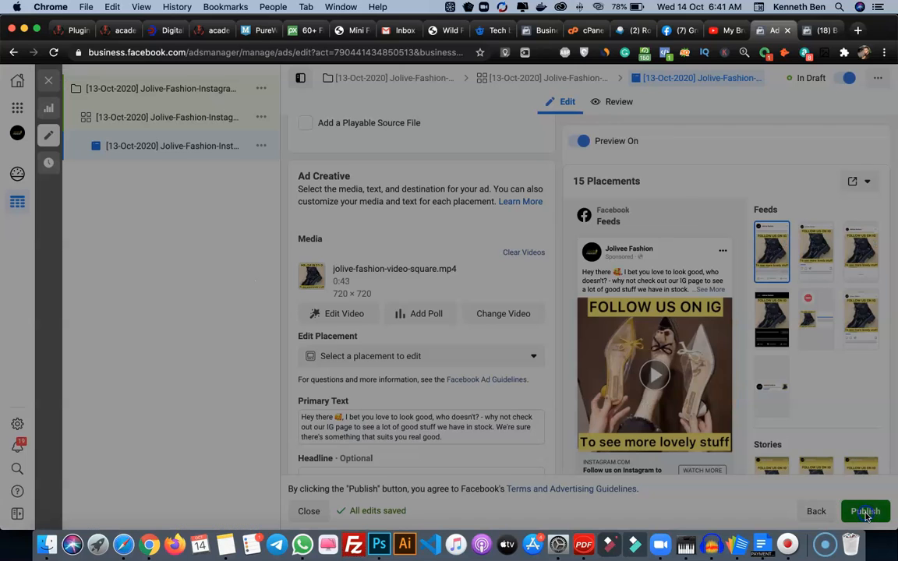
Step: Publish the ad and confirm the account as Nigeria, Nigerian Naira, Africa/Lagos
click(865, 511)
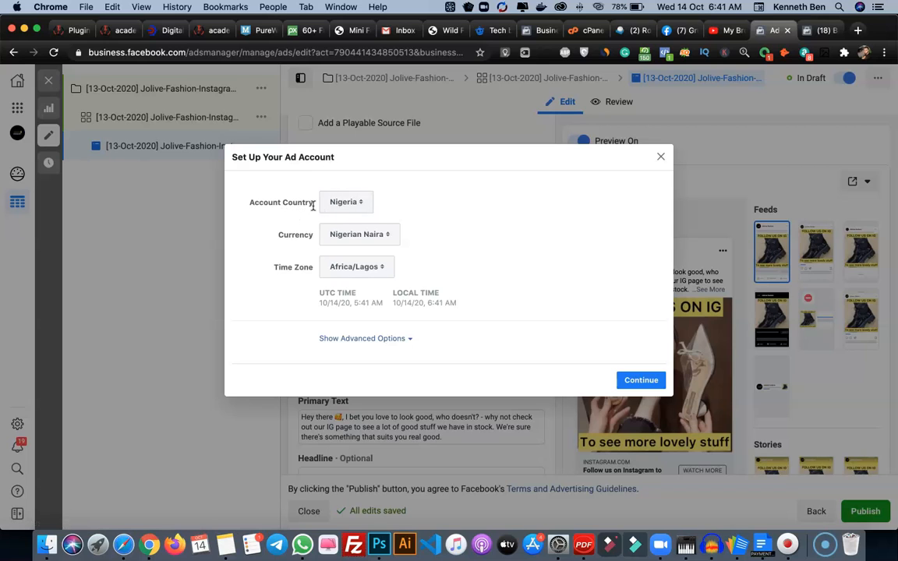
mouse_move(359, 234)
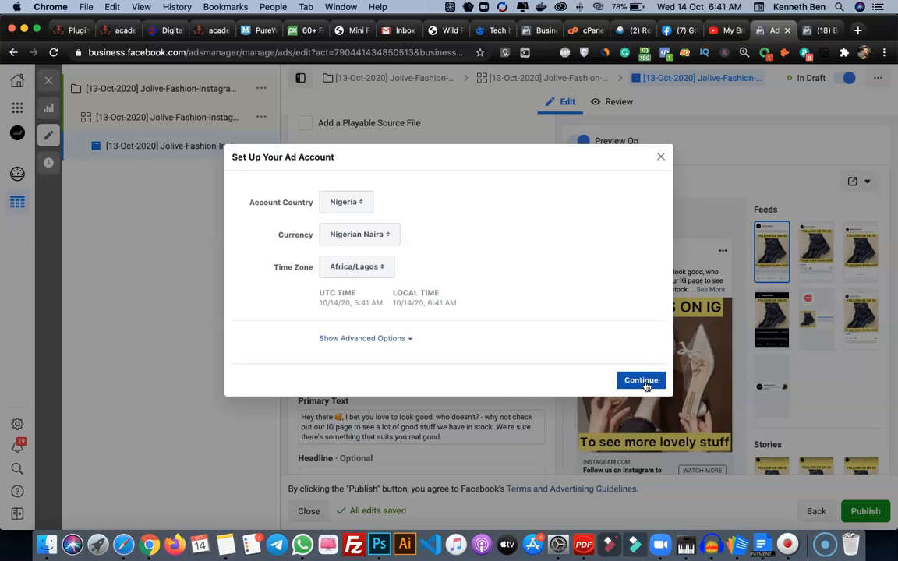
click(641, 381)
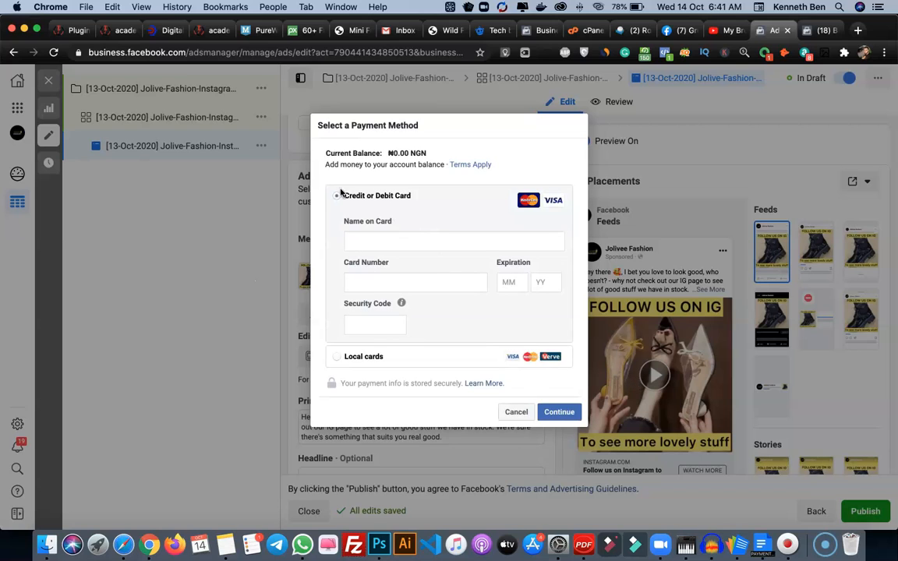
Step: Choose the Credit or Debit Card option in the payment-method prompt
click(337, 195)
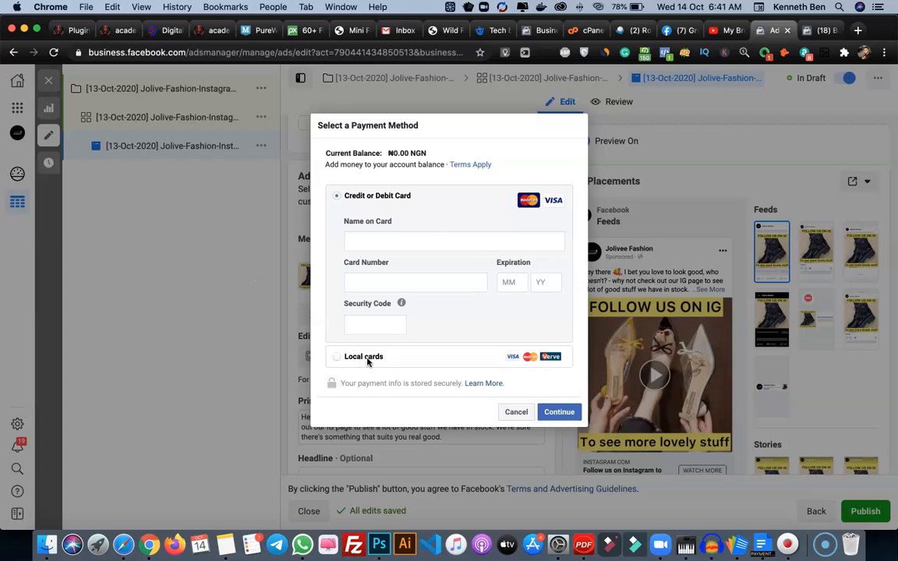
mouse_move(370, 361)
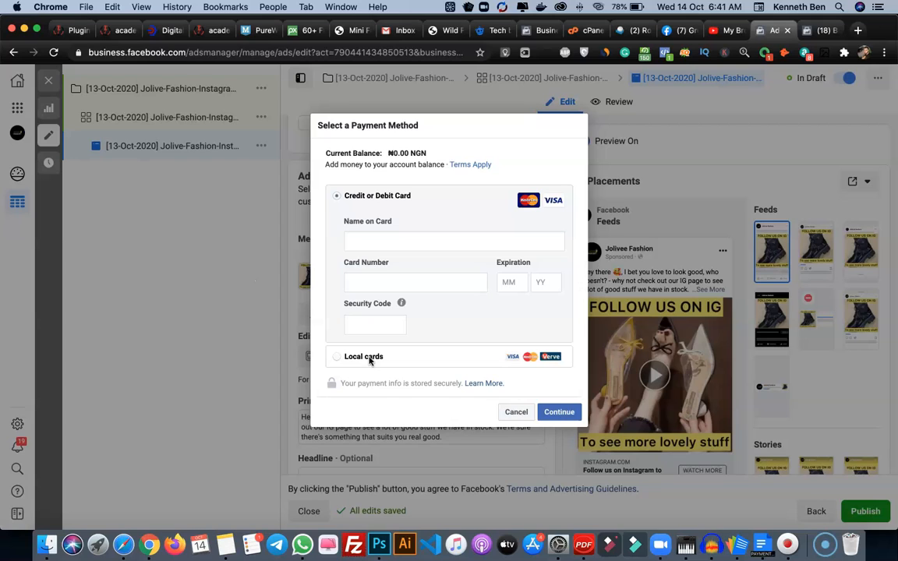
mouse_move(403, 374)
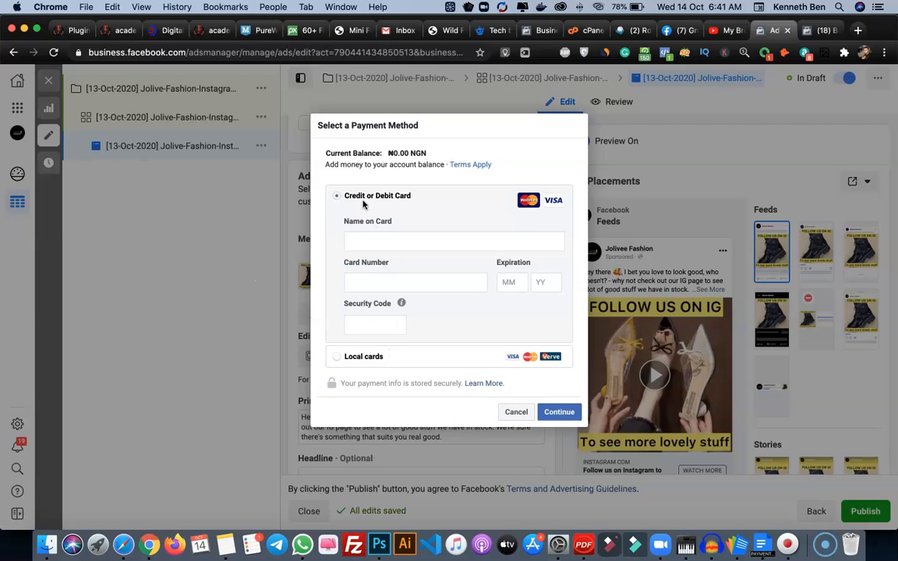
mouse_move(517, 412)
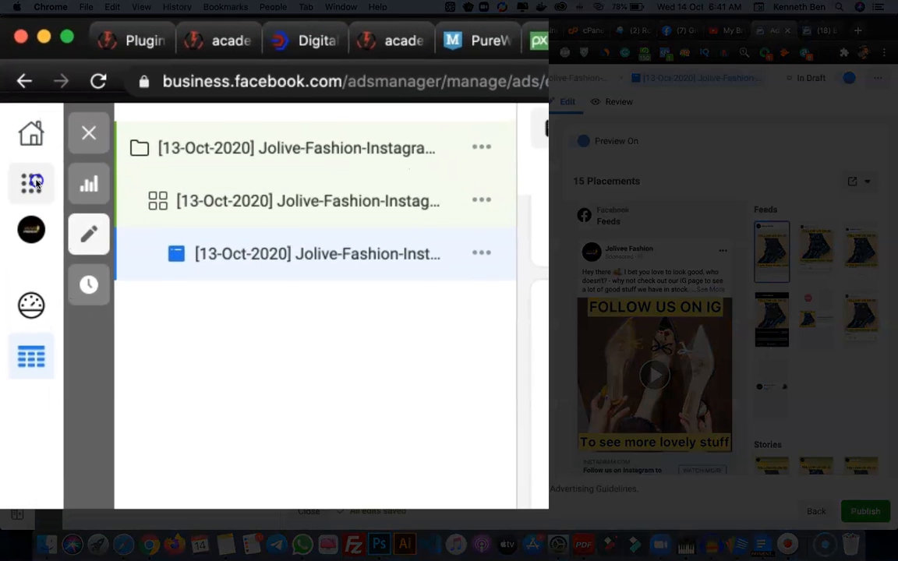
Step: Open Billing for Jolive-Ad-Account from the business tools menu
click(31, 184)
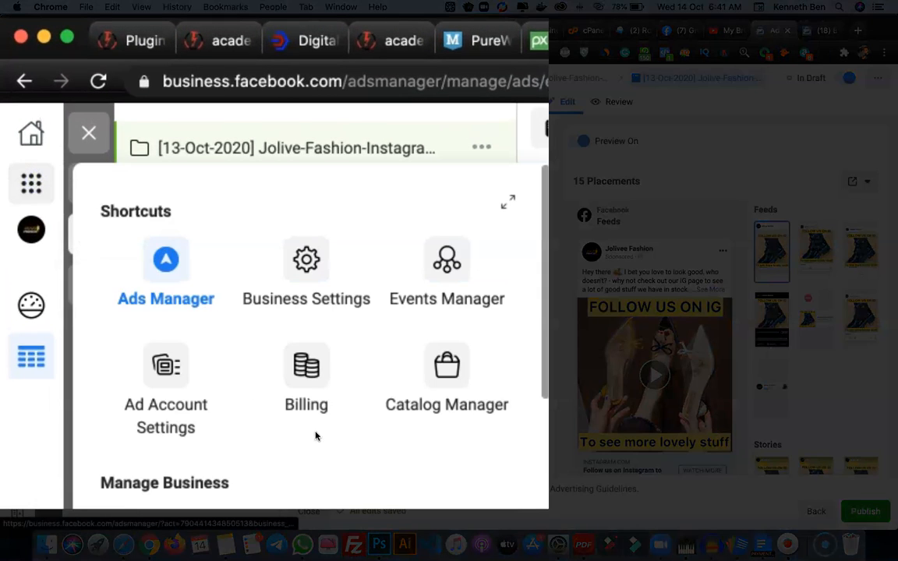
right_click(306, 366)
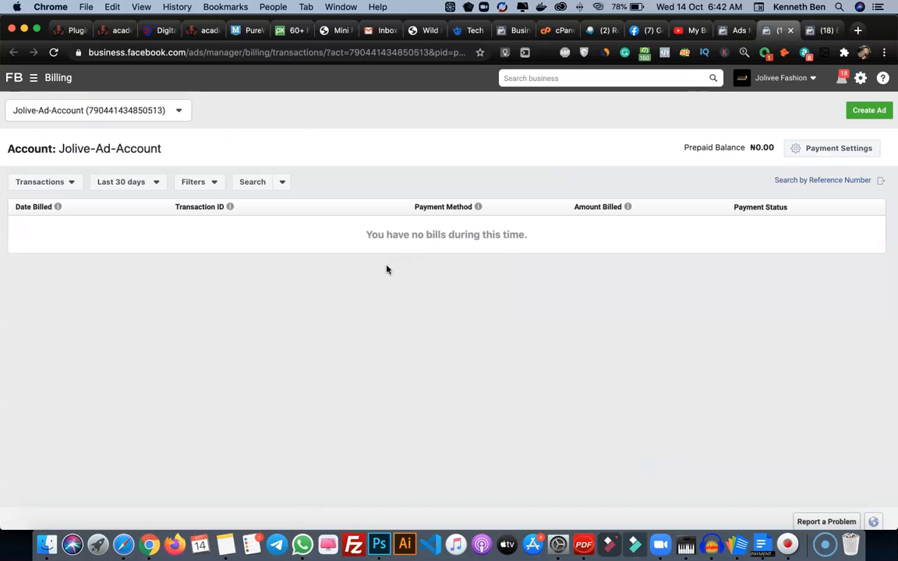
mouse_move(251, 248)
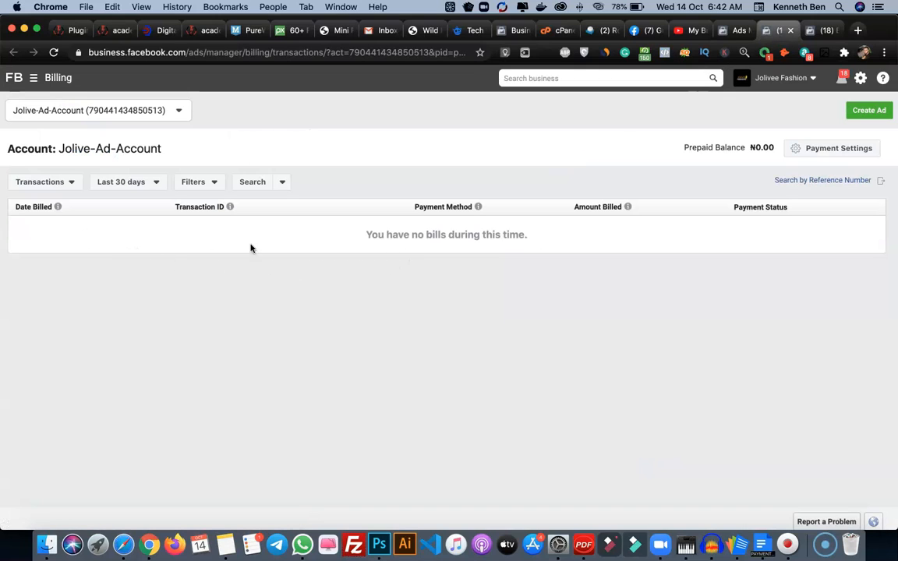
mouse_move(471, 262)
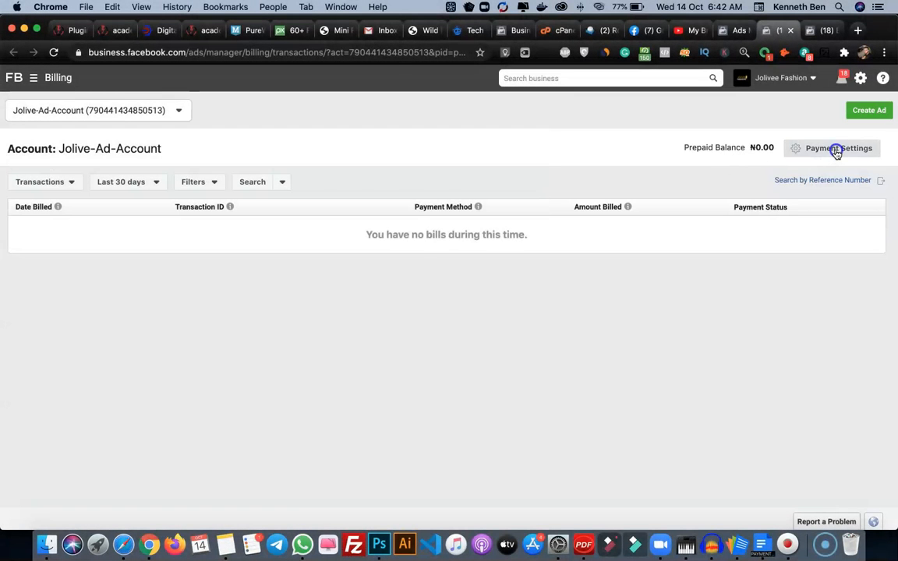
Step: Open Payment Settings showing the ₦0.00 prepaid balance and start adding money
click(839, 148)
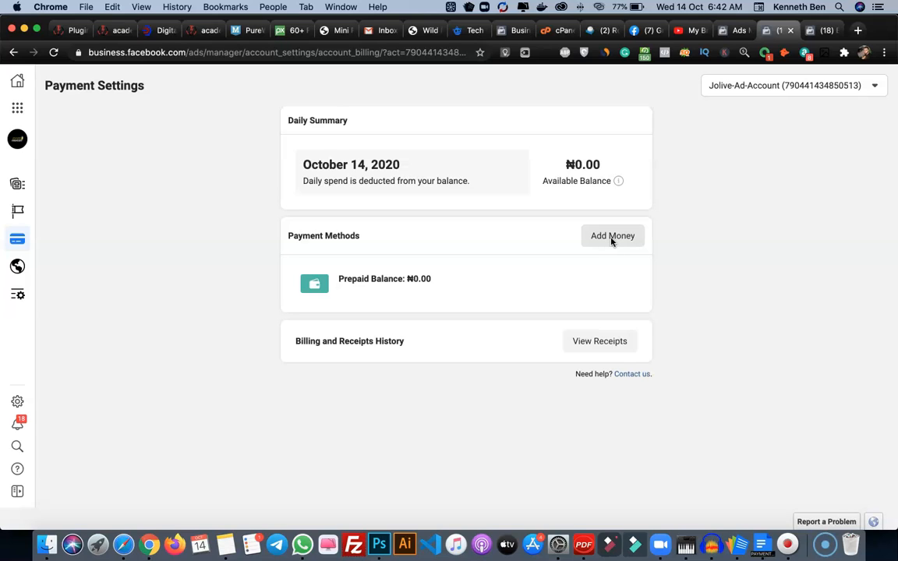
mouse_move(607, 268)
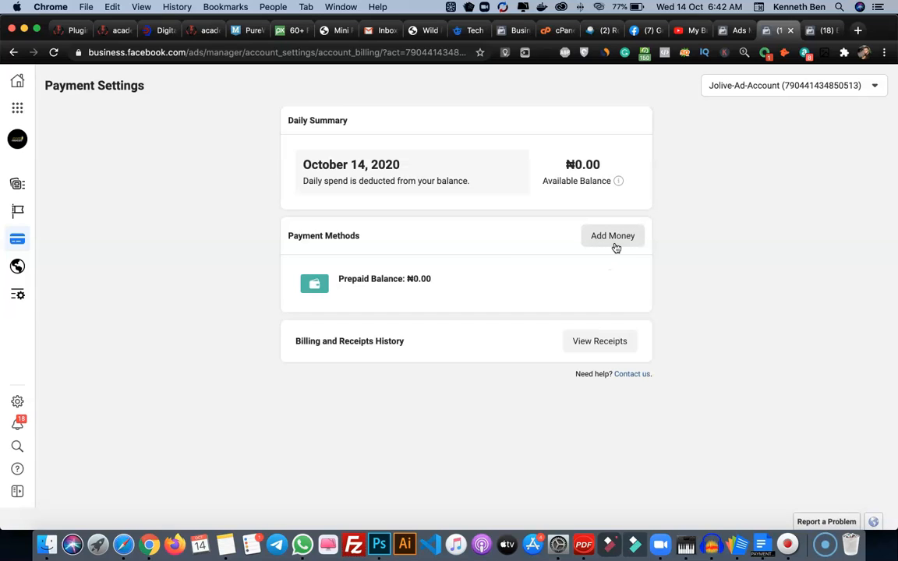
mouse_move(621, 250)
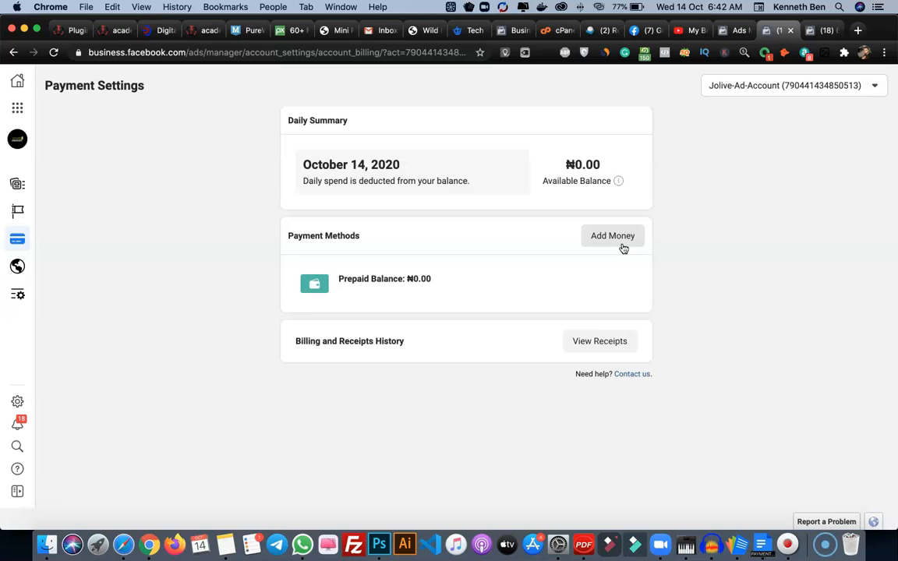
mouse_move(502, 319)
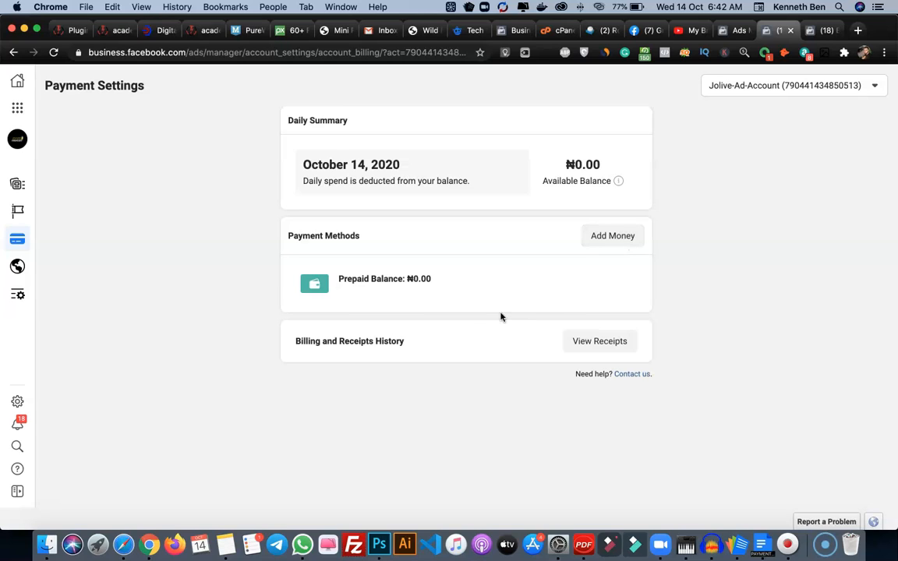
mouse_move(475, 308)
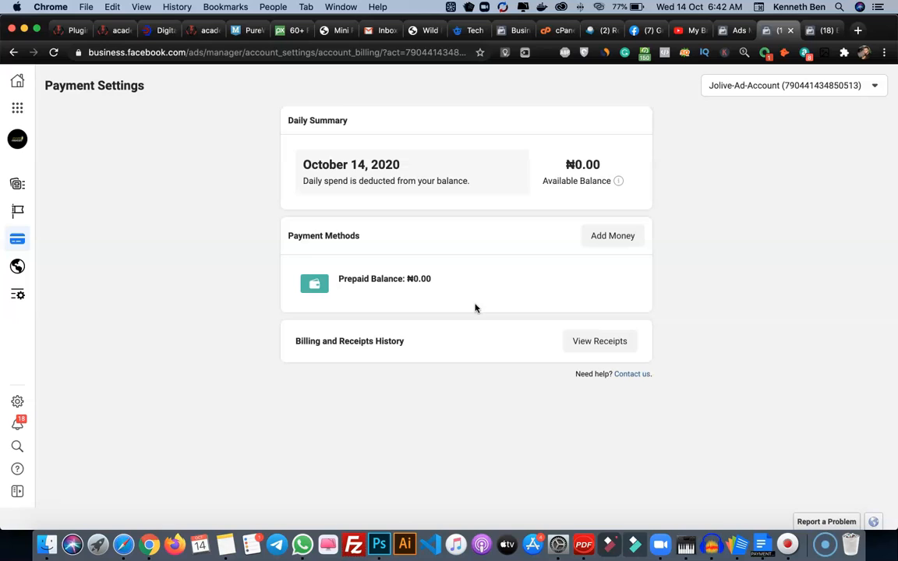
mouse_move(613, 235)
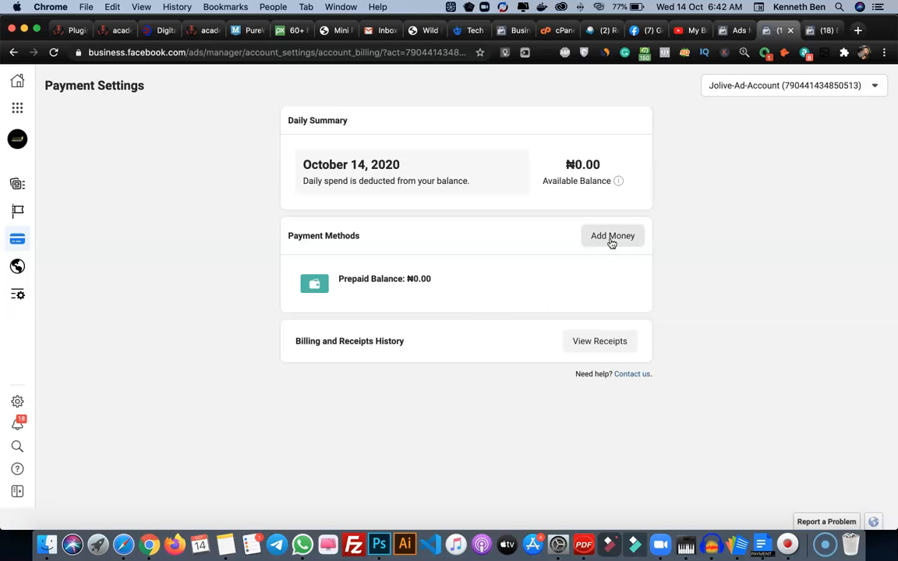
click(613, 236)
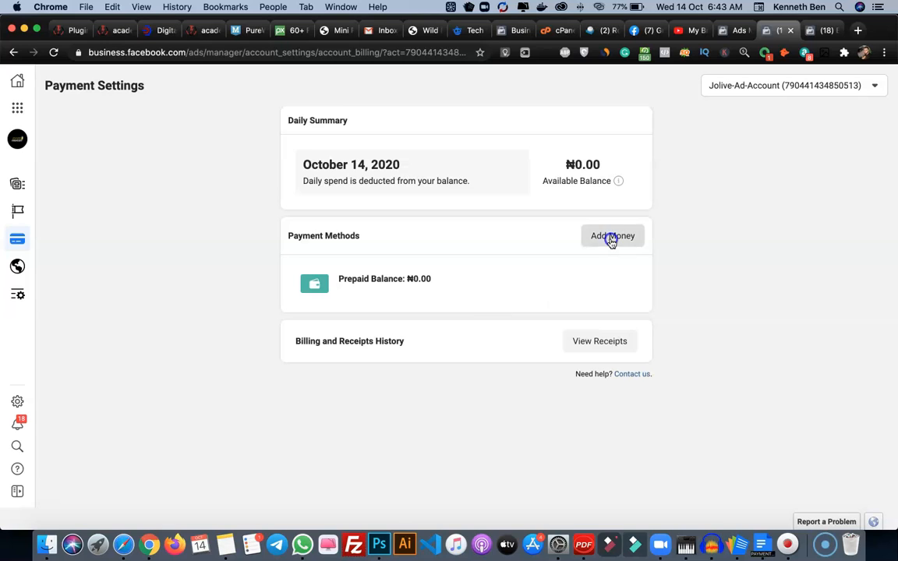
Step: Add ₦10,000 to the prepaid balance via local cards and make the payment
click(613, 236)
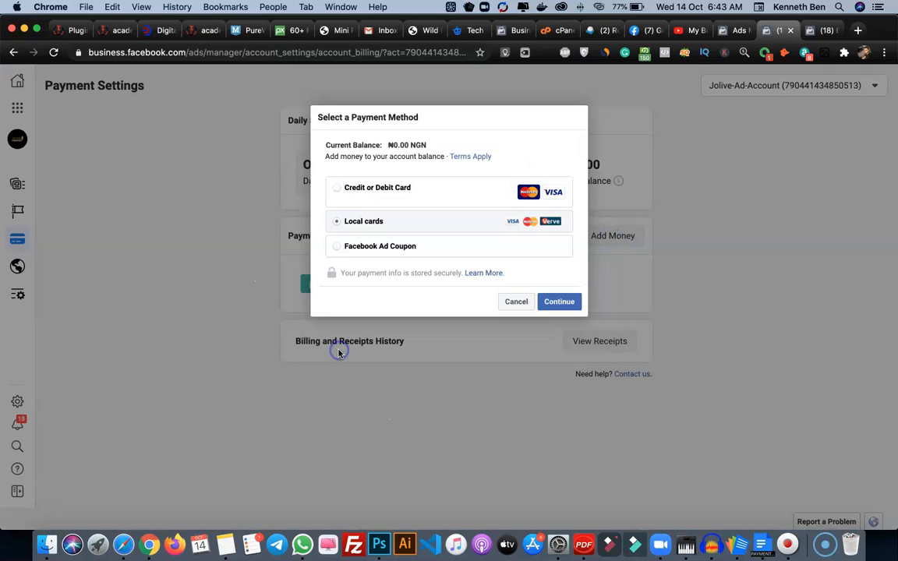
click(558, 302)
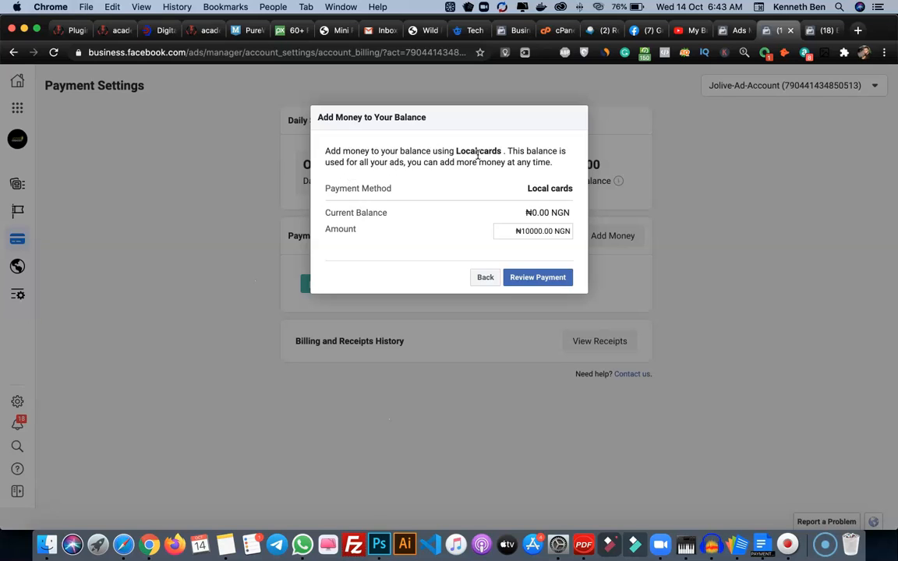
mouse_move(524, 231)
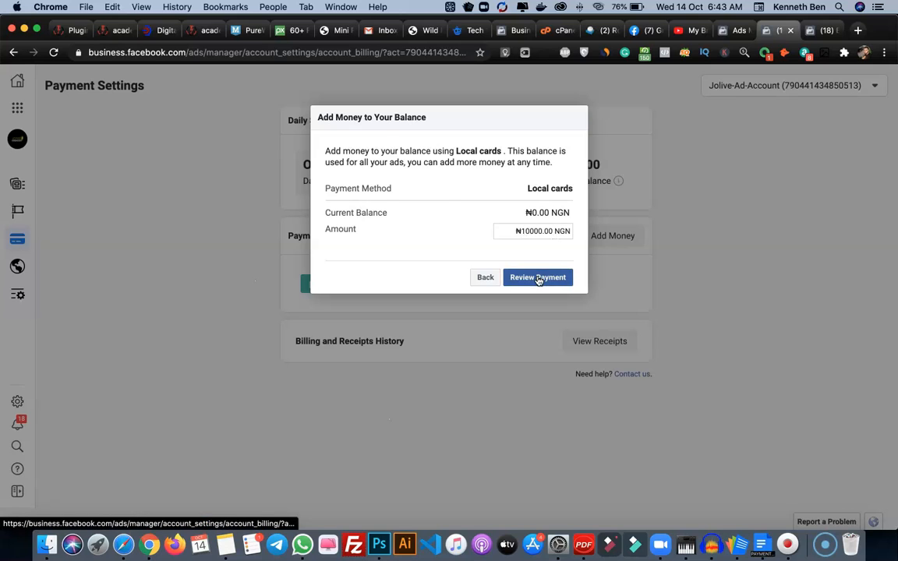
click(536, 278)
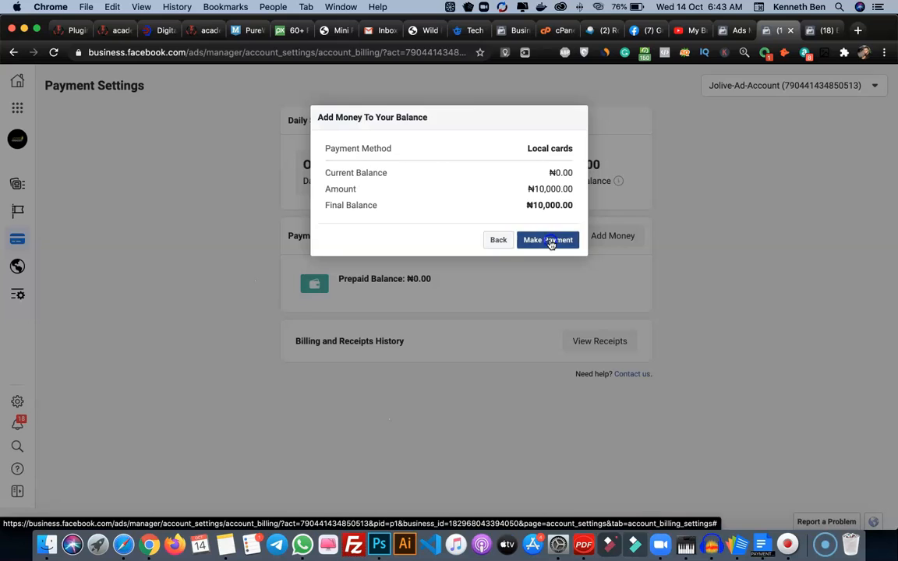
click(548, 240)
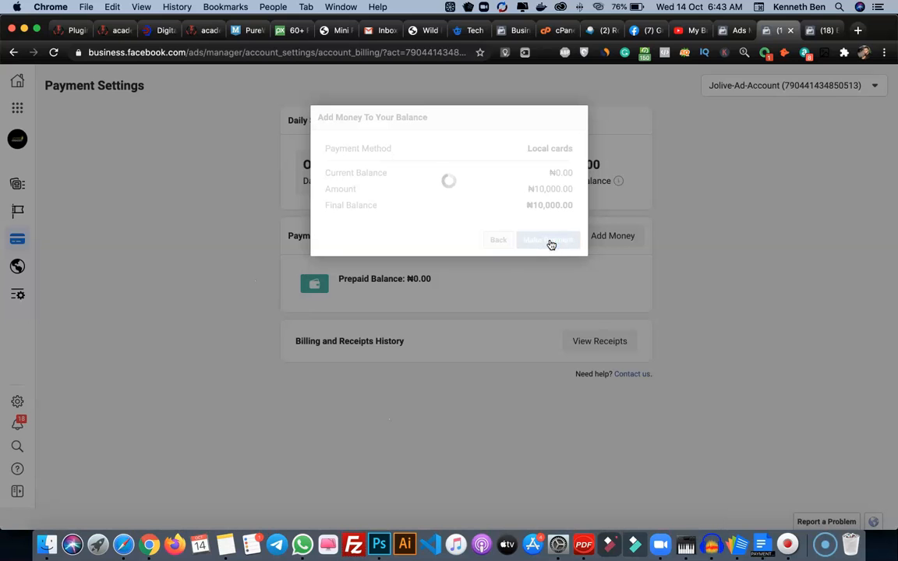
click(549, 240)
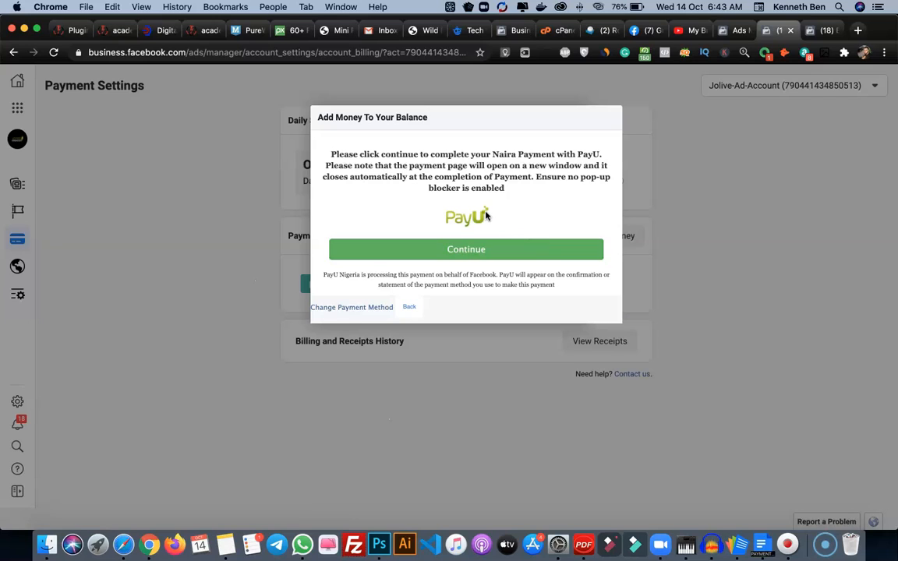
mouse_move(533, 222)
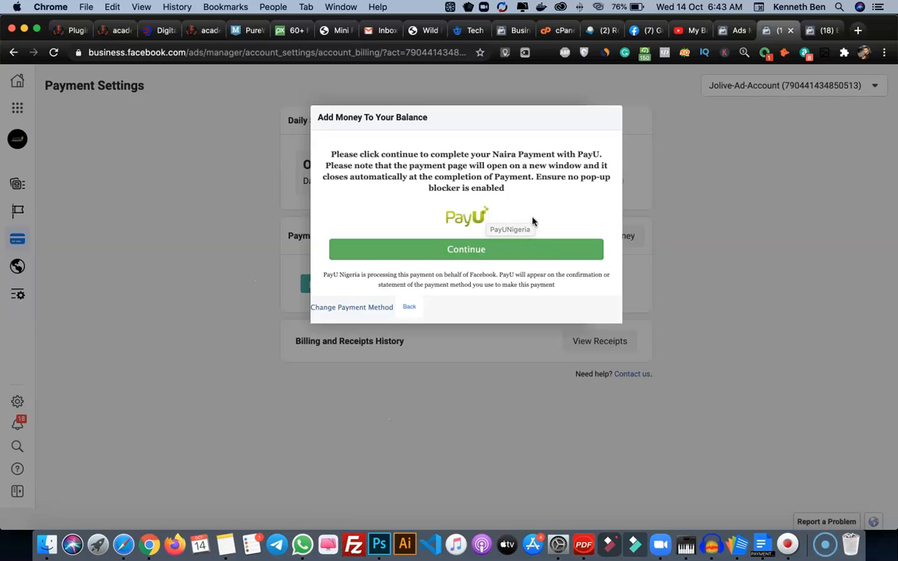
mouse_move(507, 192)
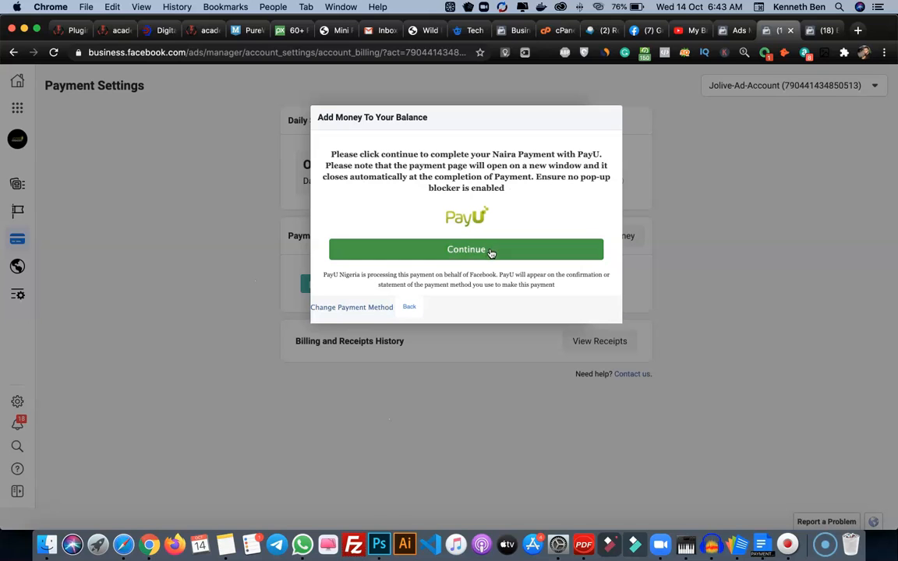
Step: Continue to PayU, enter the card details and pay NGN10000.00 to Facebook
click(466, 250)
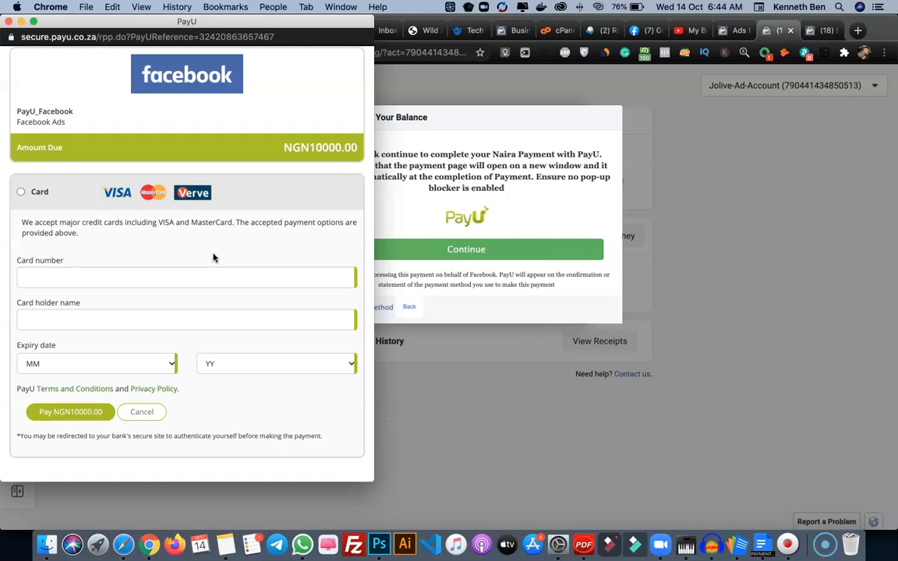
mouse_move(119, 204)
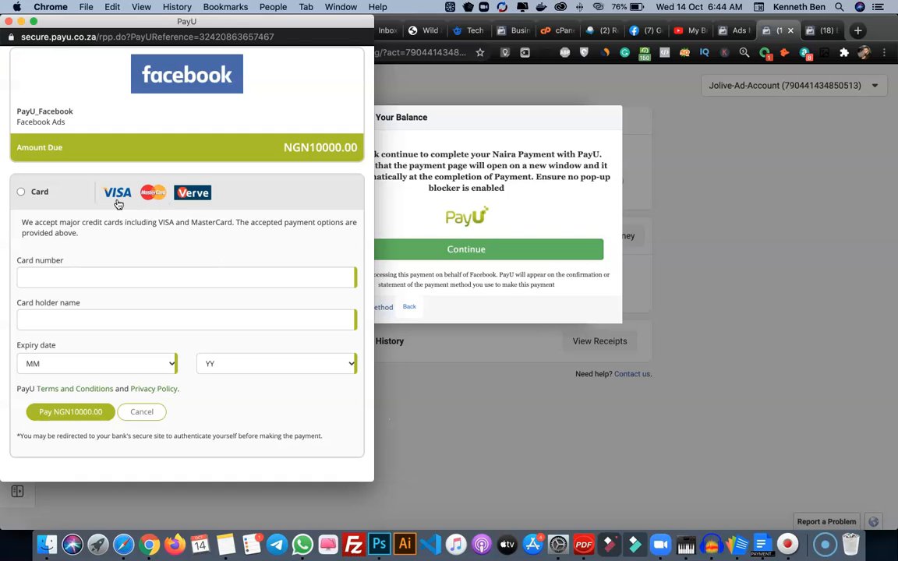
mouse_move(121, 205)
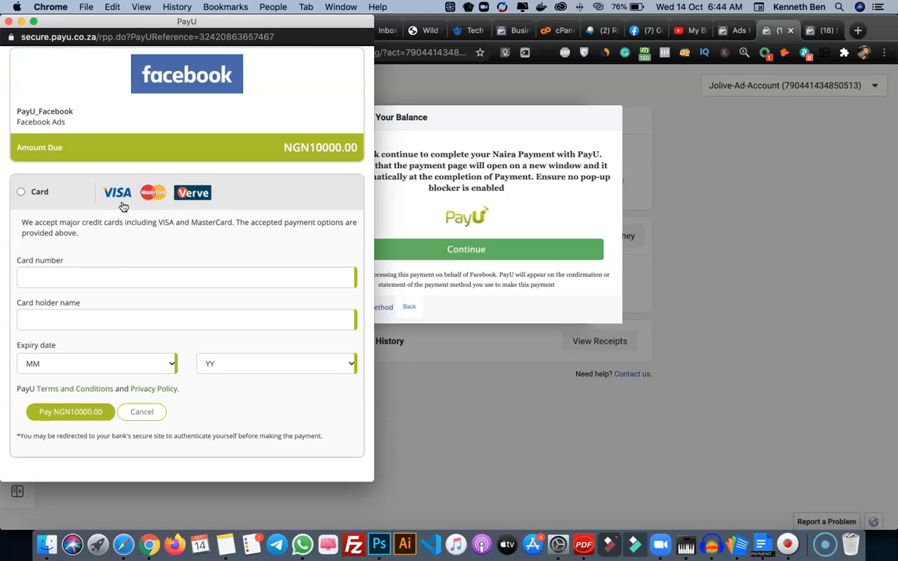
scroll(down, 3)
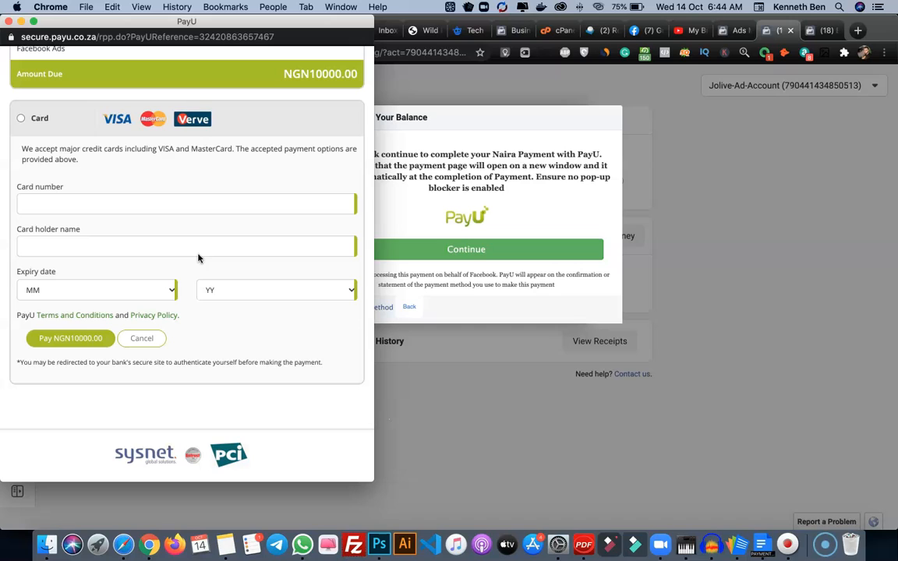
mouse_move(186, 272)
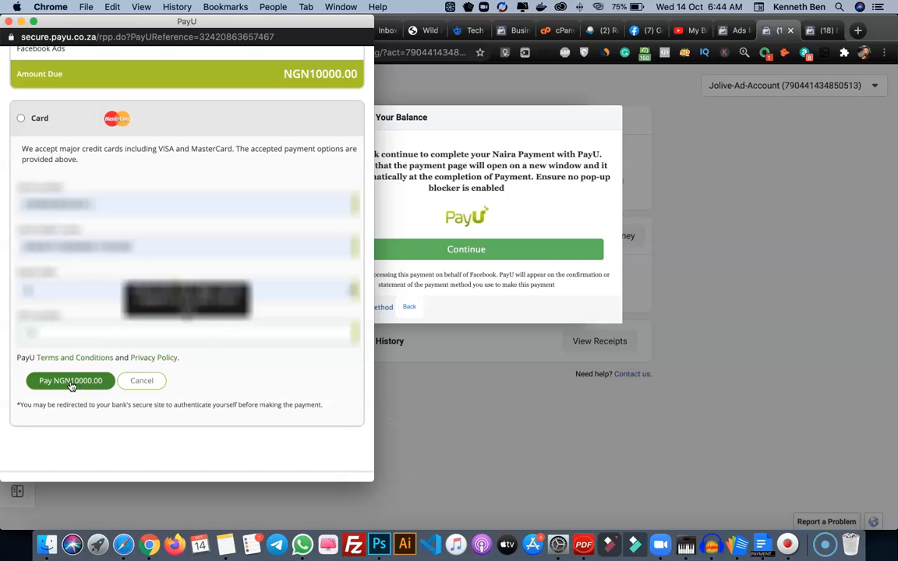
click(70, 381)
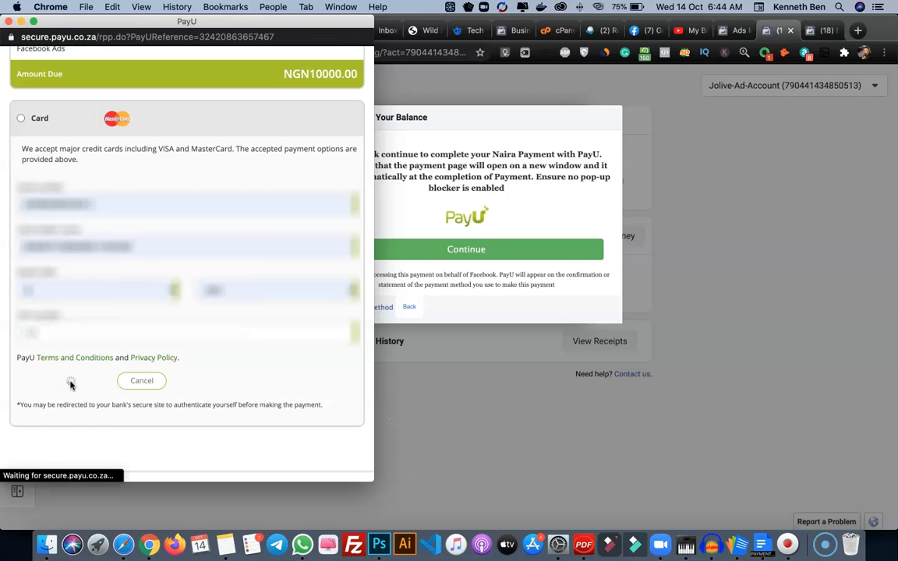
Step: Authenticate via OTP to the registered phone and submit it for a successful transaction
click(72, 381)
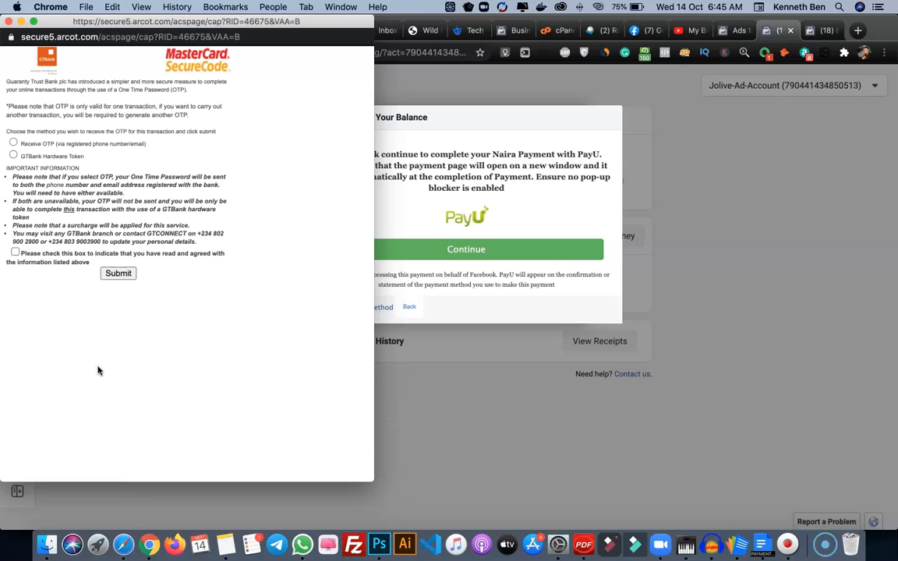
mouse_move(88, 113)
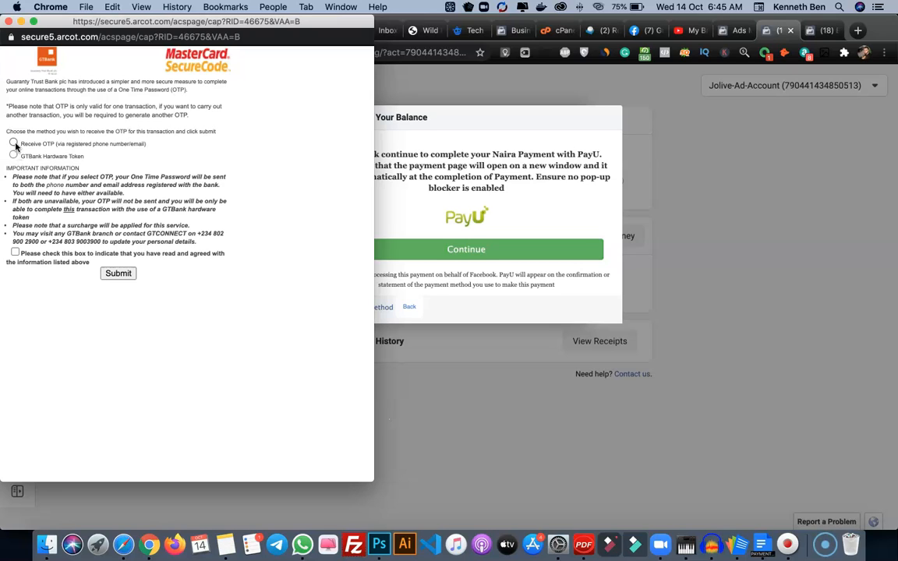
click(14, 143)
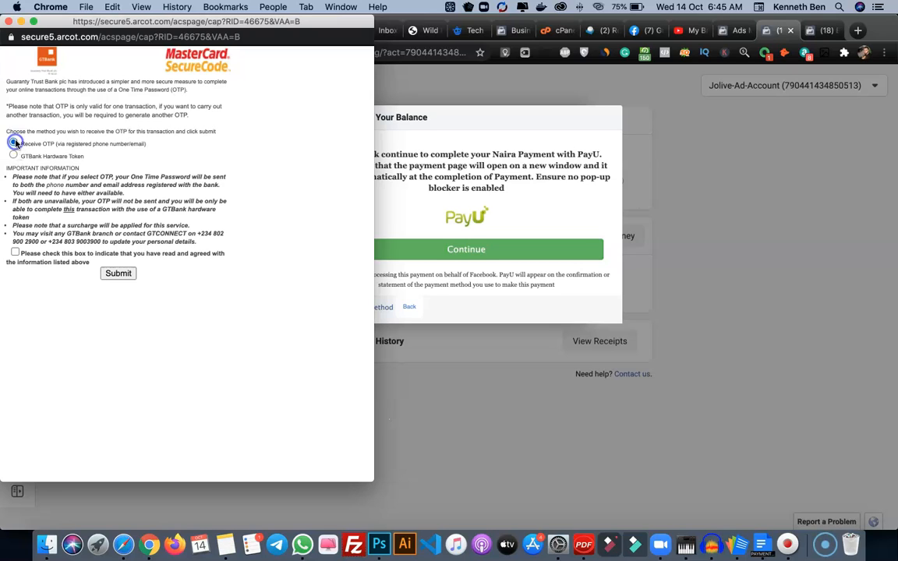
click(15, 253)
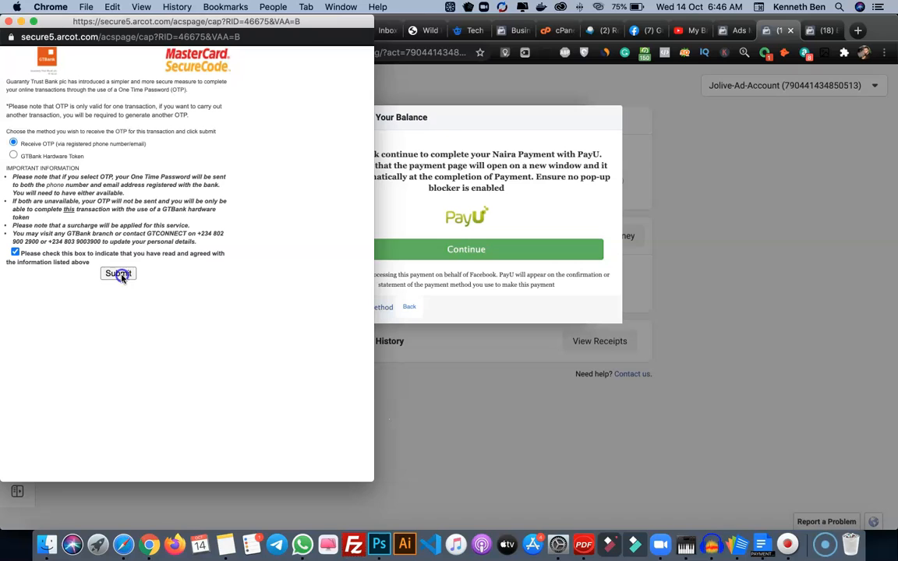
click(118, 275)
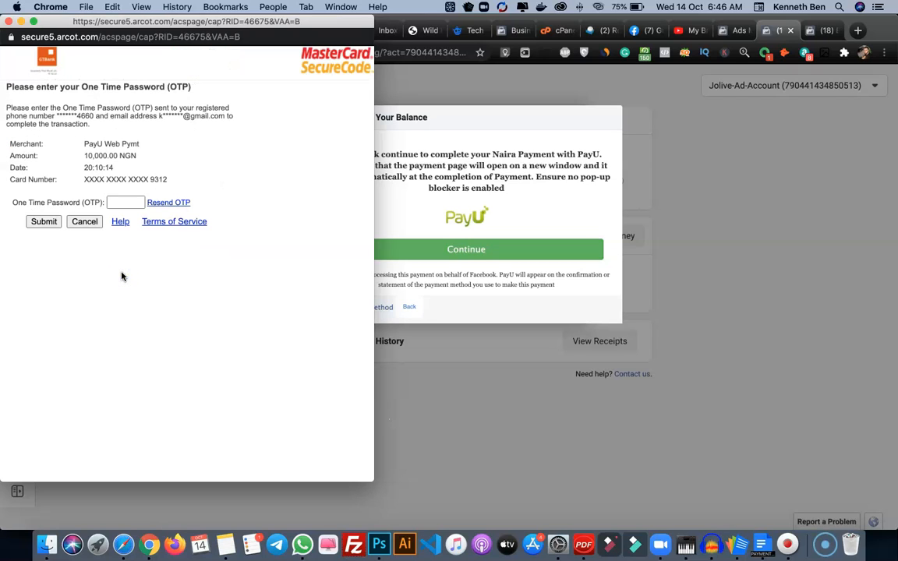
click(125, 203)
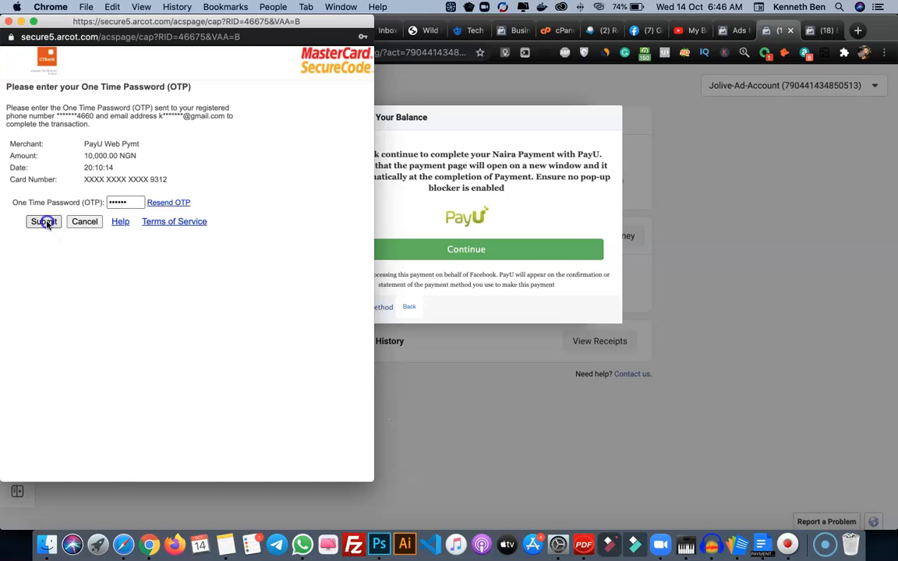
click(44, 222)
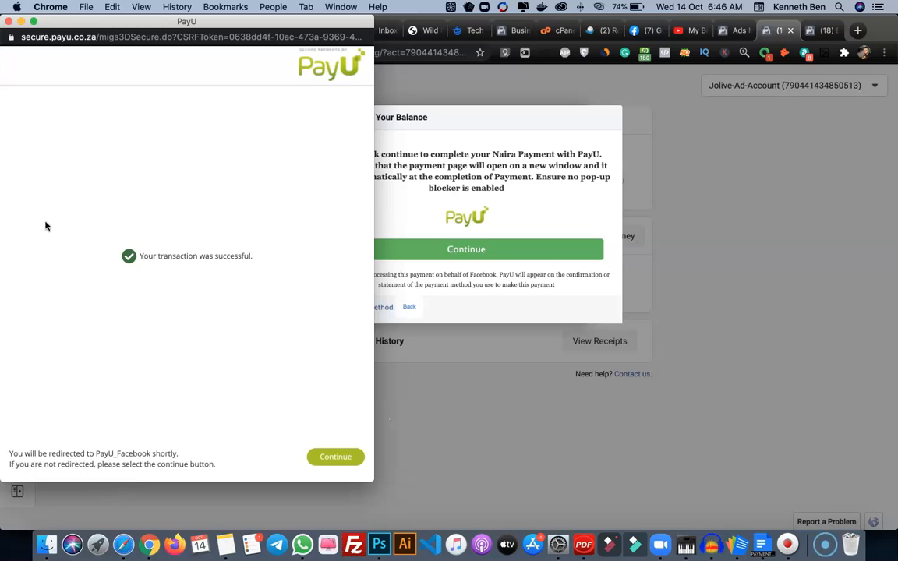
mouse_move(222, 488)
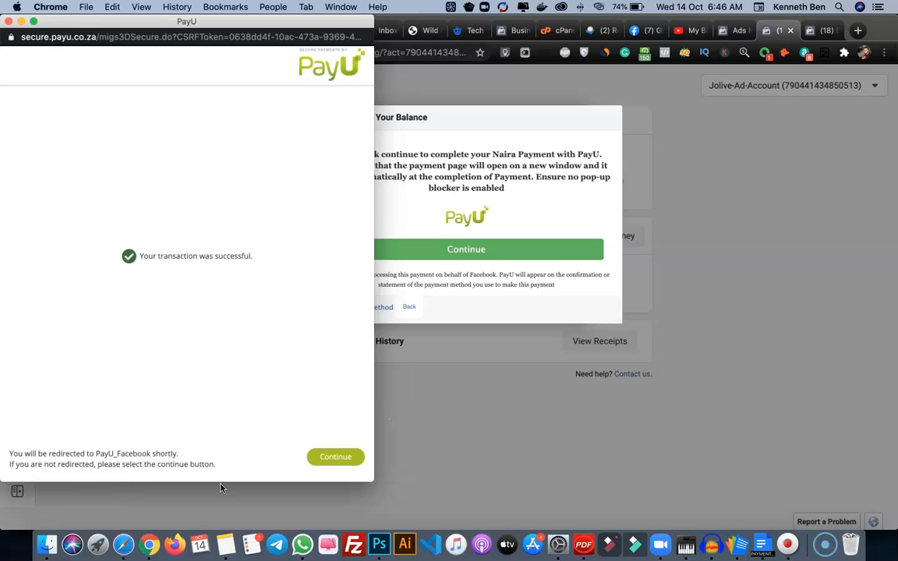
Step: Return to Facebook after the ₦10,000 transaction and publish the ad into review
click(335, 457)
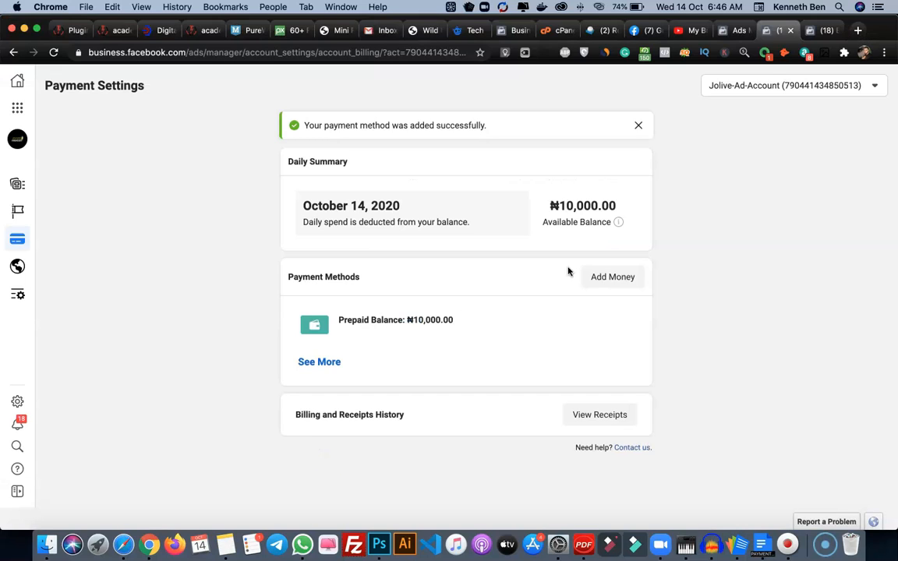
mouse_move(565, 209)
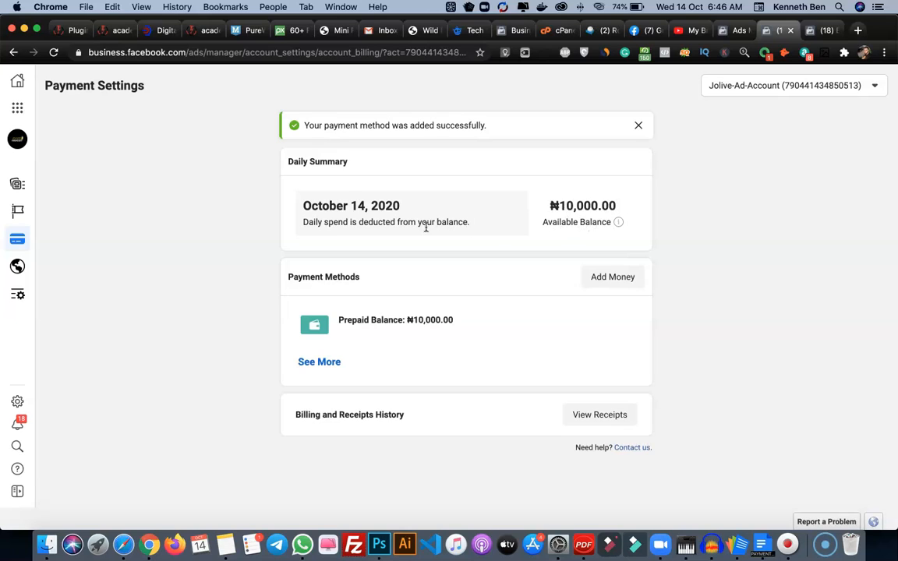
mouse_move(502, 203)
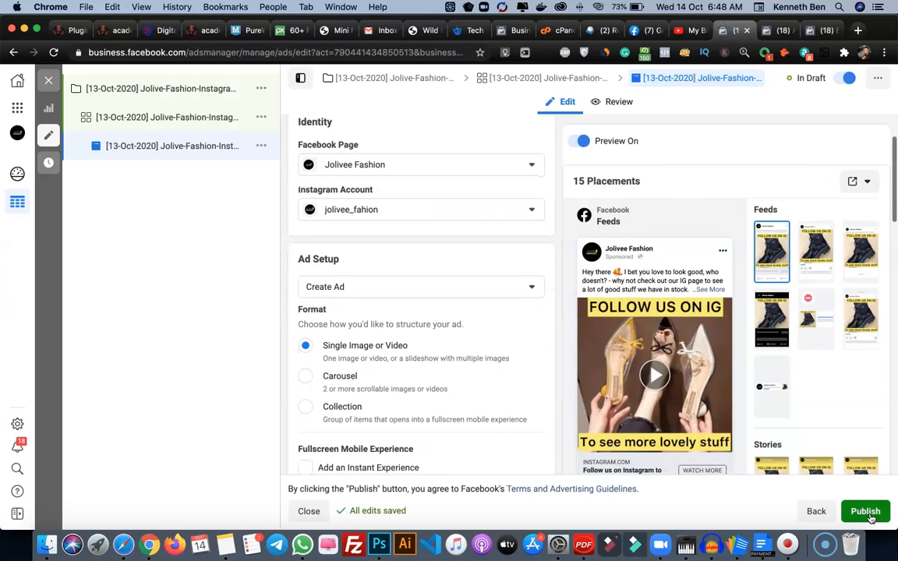
click(865, 512)
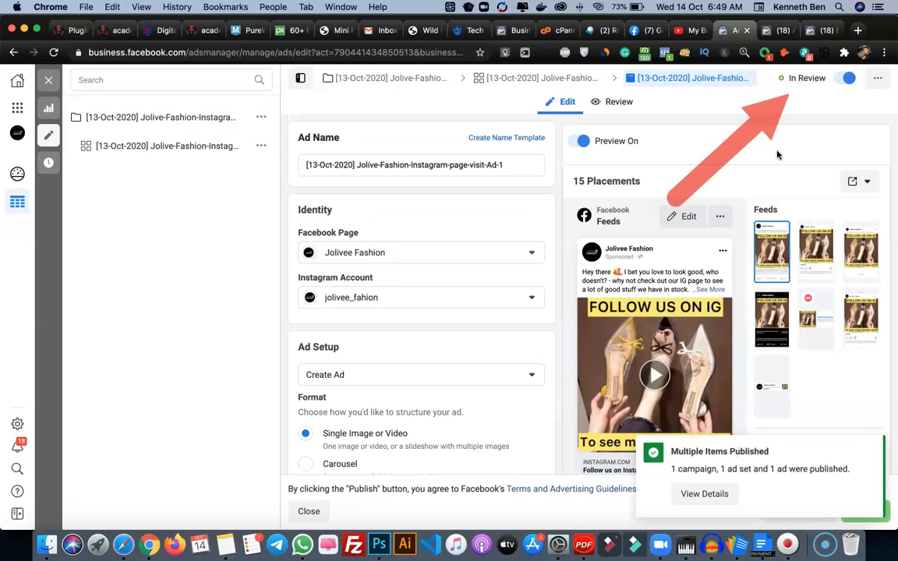
mouse_move(798, 81)
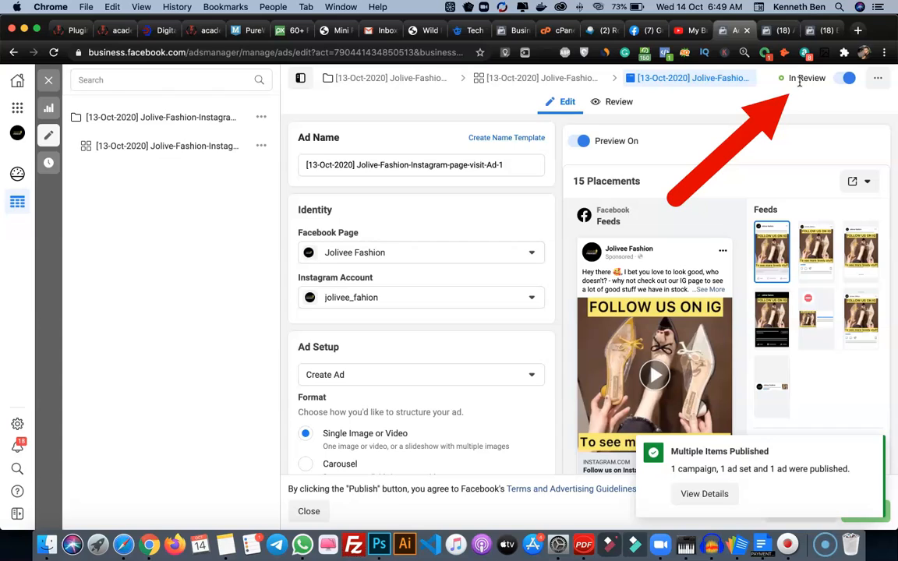